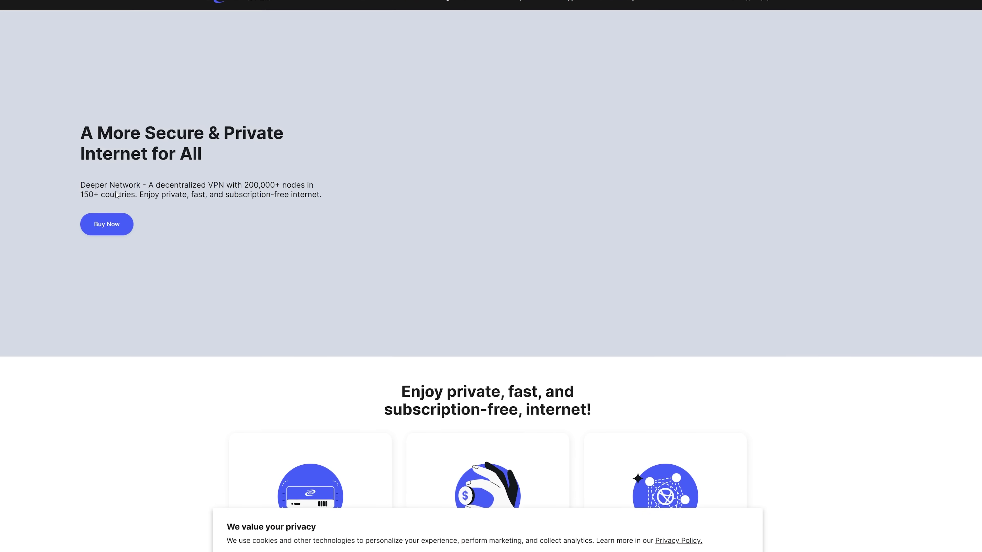
Step: Scroll the Deeper Network homepage and the decentralized VPN page down to the world node map
scroll(down, 3)
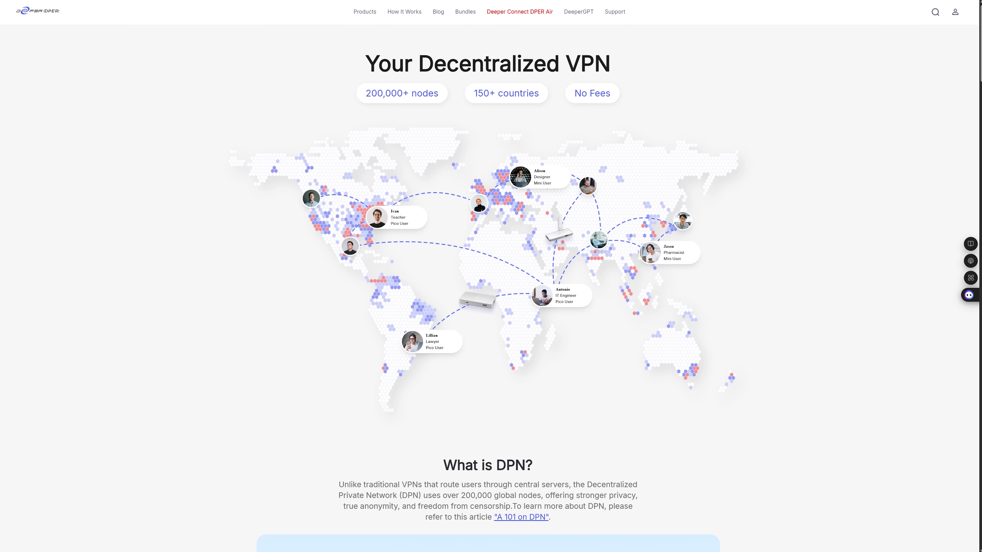
scroll(down, 3)
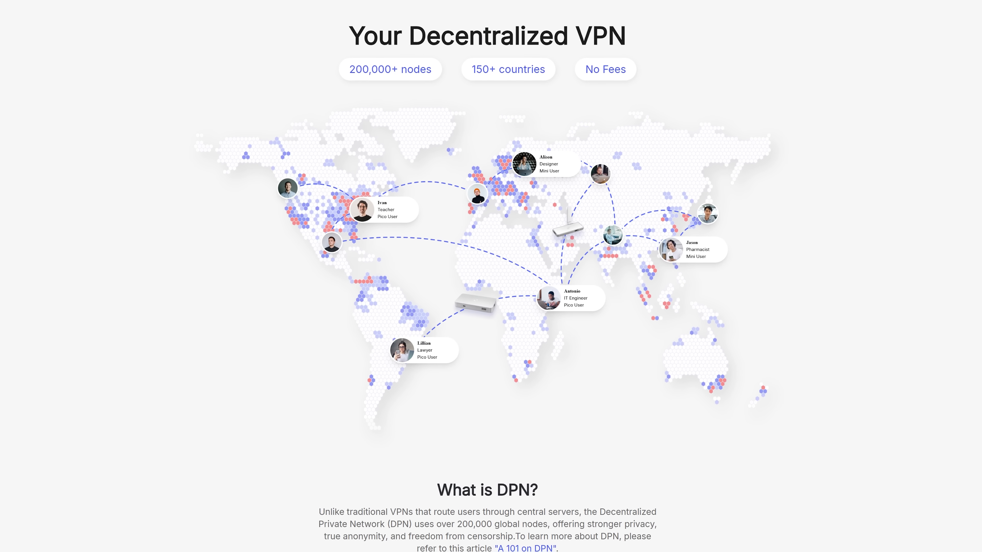
scroll(down, 3)
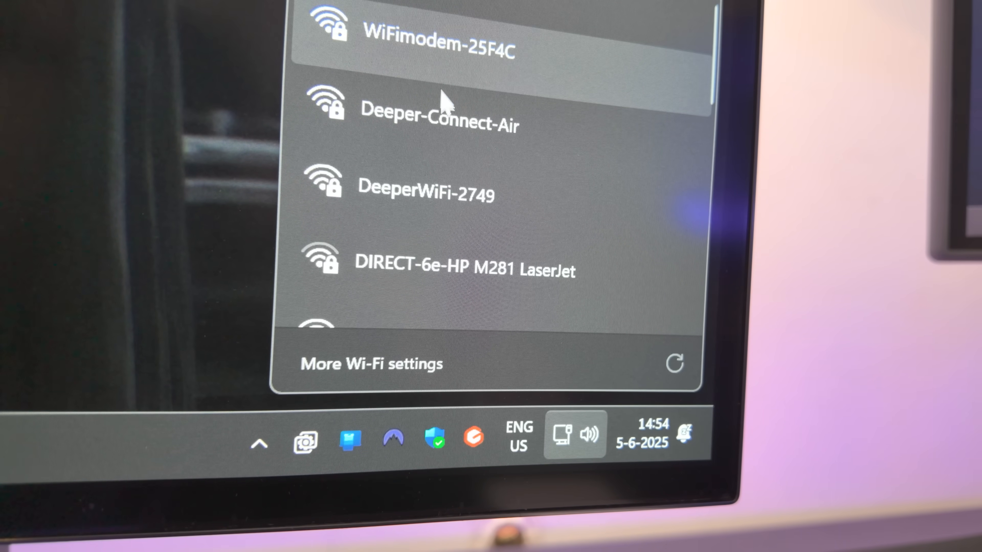
mouse_move(439, 188)
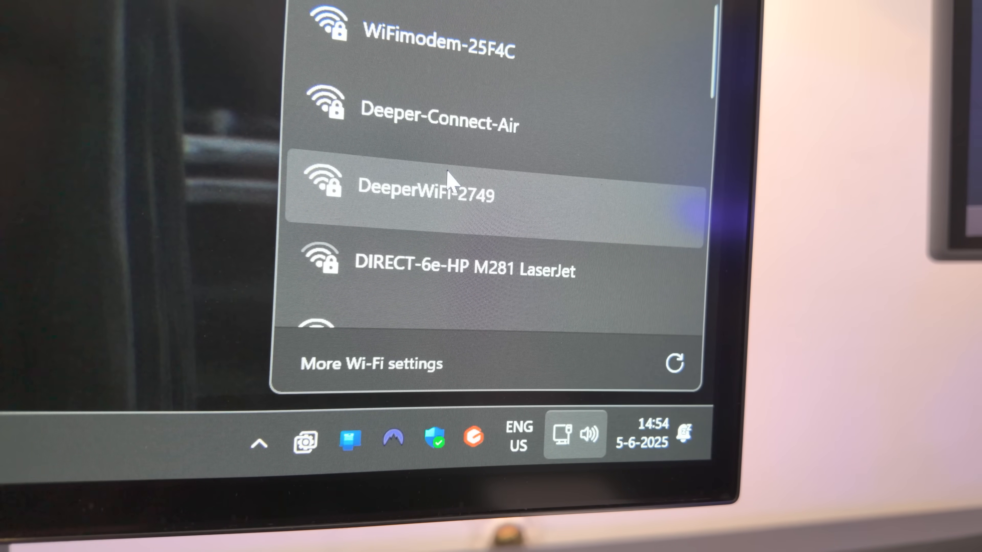
Step: Join the DeeperWiFi-2749 network with its Wi-Fi password
click(426, 188)
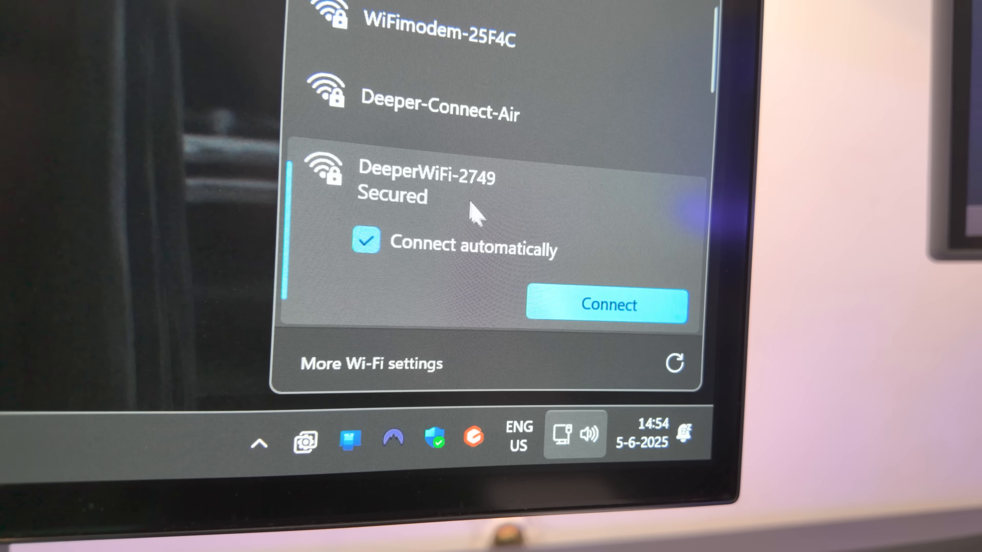
click(606, 305)
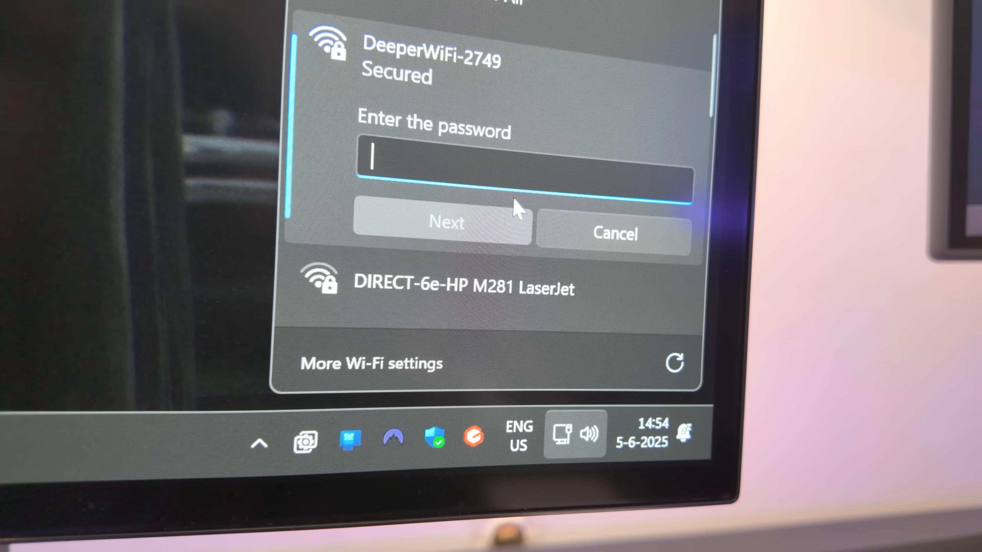
text(●)
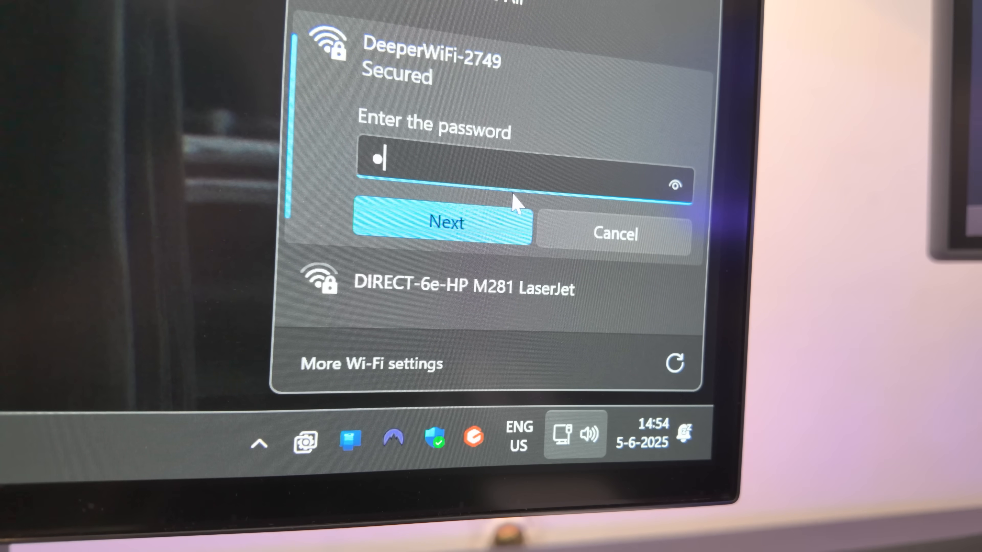
text(password)
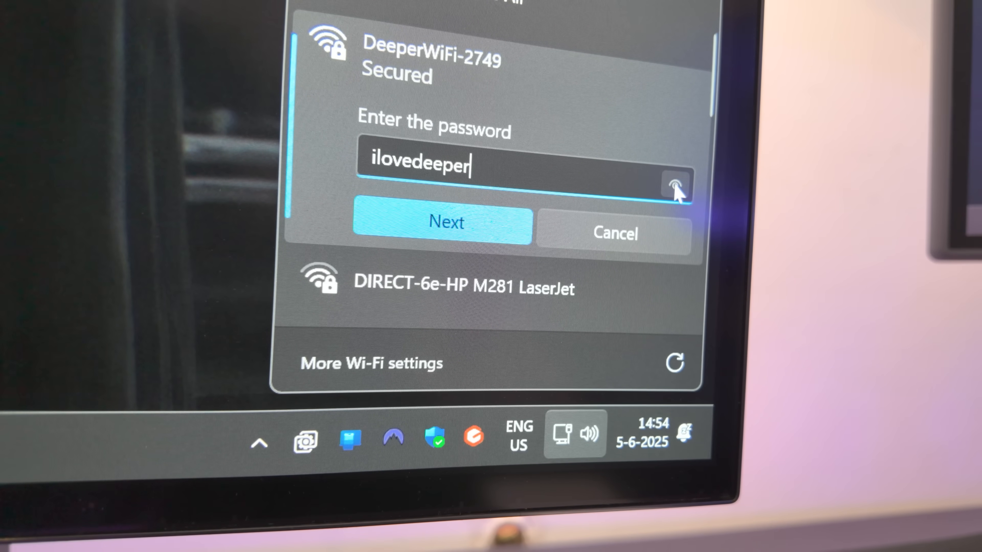
click(444, 222)
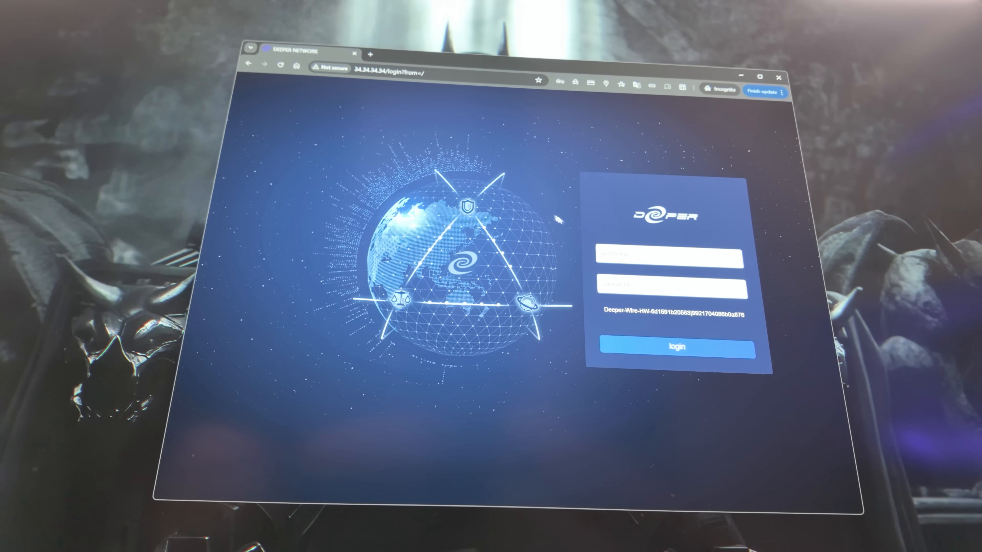
Step: Enter the admin username and password on the Deeper dashboard login page
text(admin)
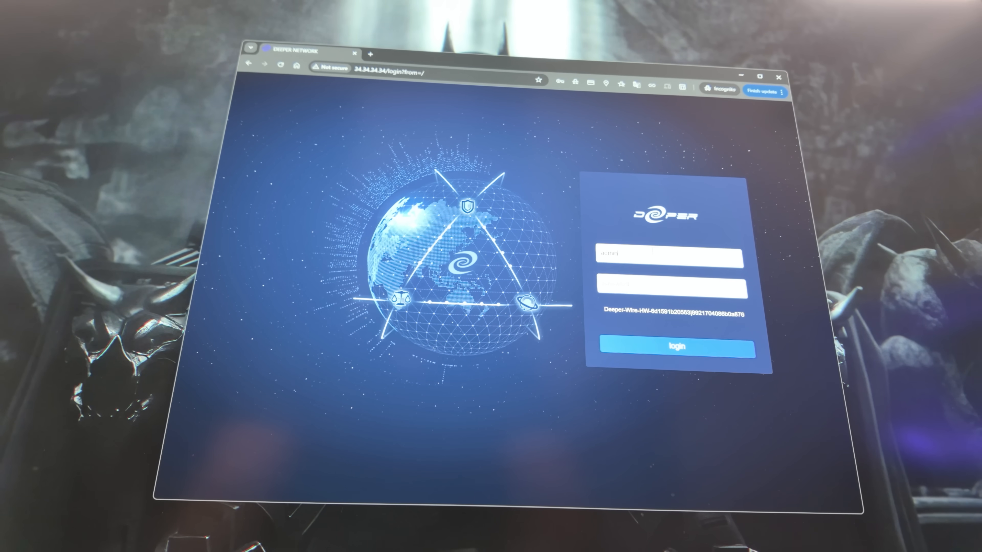
text(password)
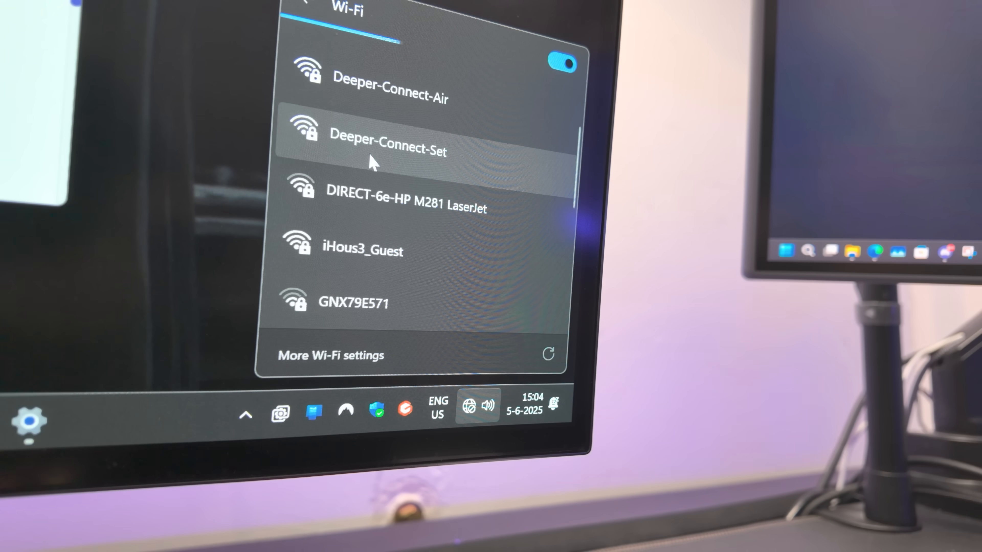
Step: Join Deeper-Connect-Set, log in to the dashboard and accept the terms and privacy policy
click(387, 134)
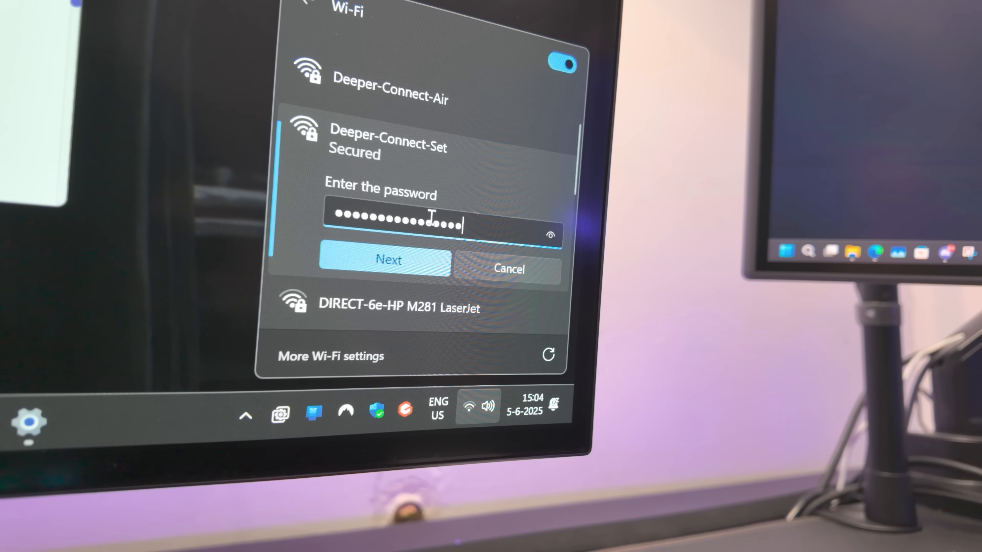
click(388, 260)
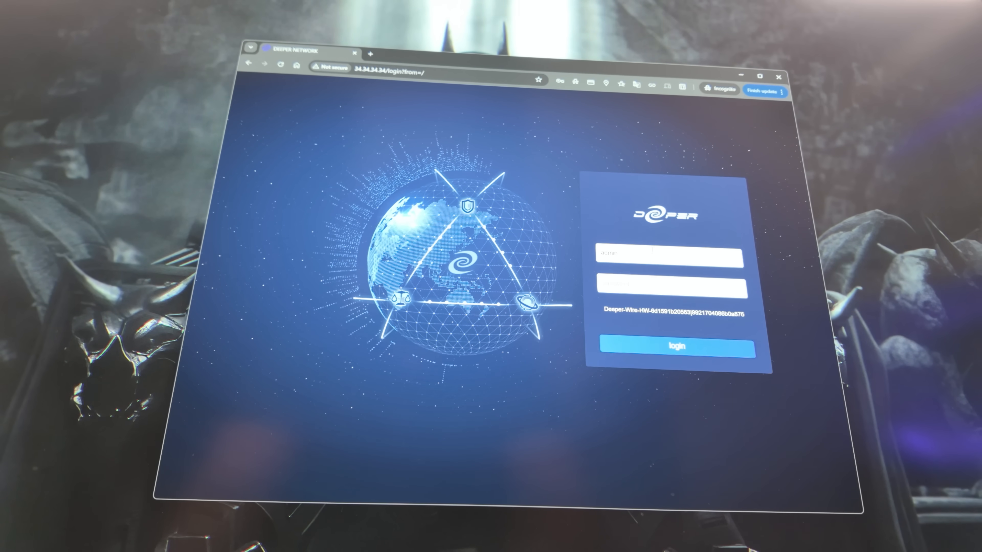
click(675, 347)
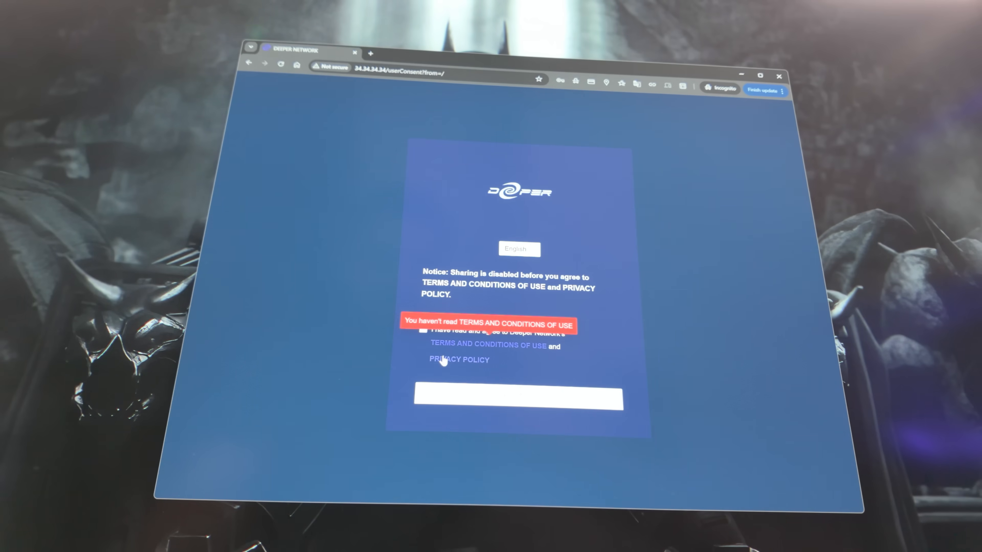
click(424, 331)
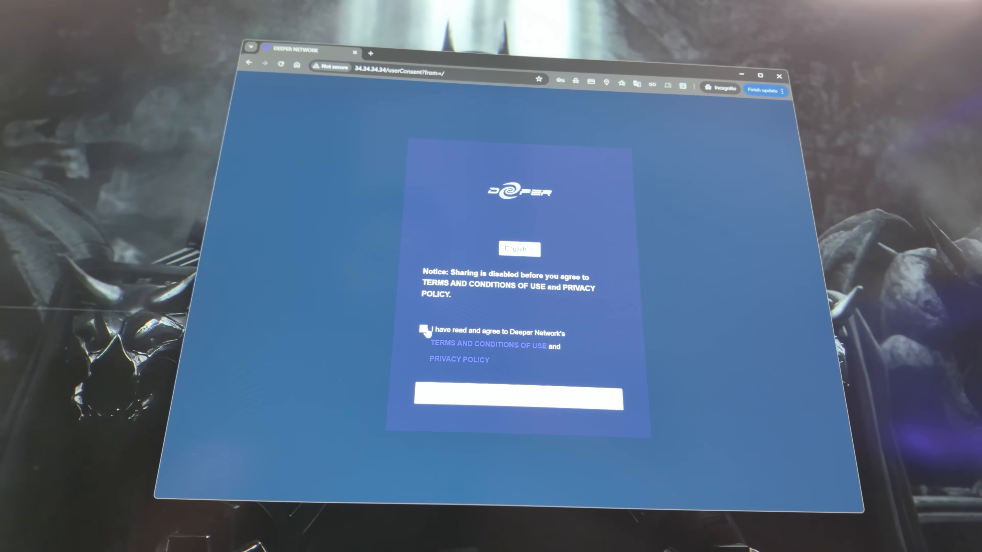
click(517, 399)
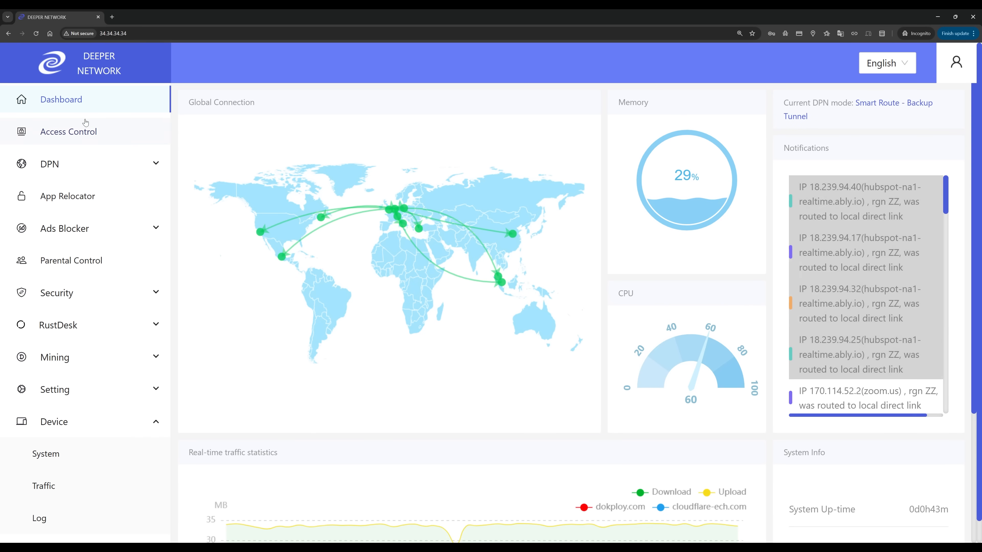
Step: Review the available DPN modes, then show the Configured Tunnel page with no tunnels listed
click(50, 164)
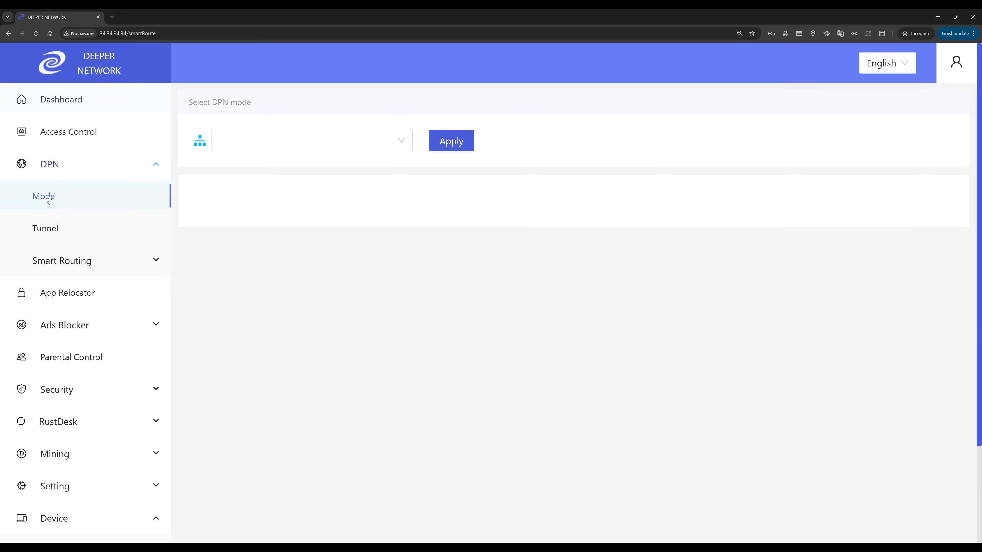
click(312, 140)
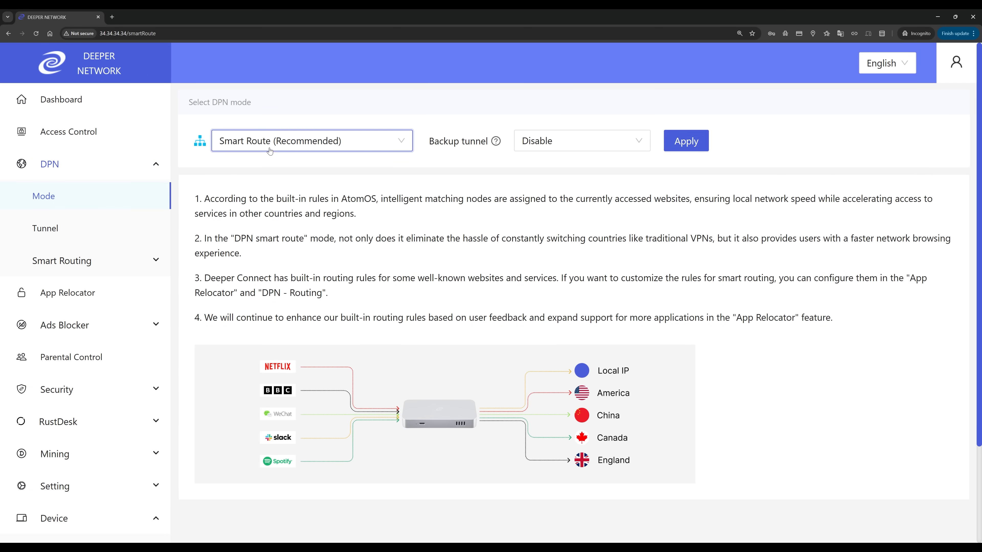
click(312, 140)
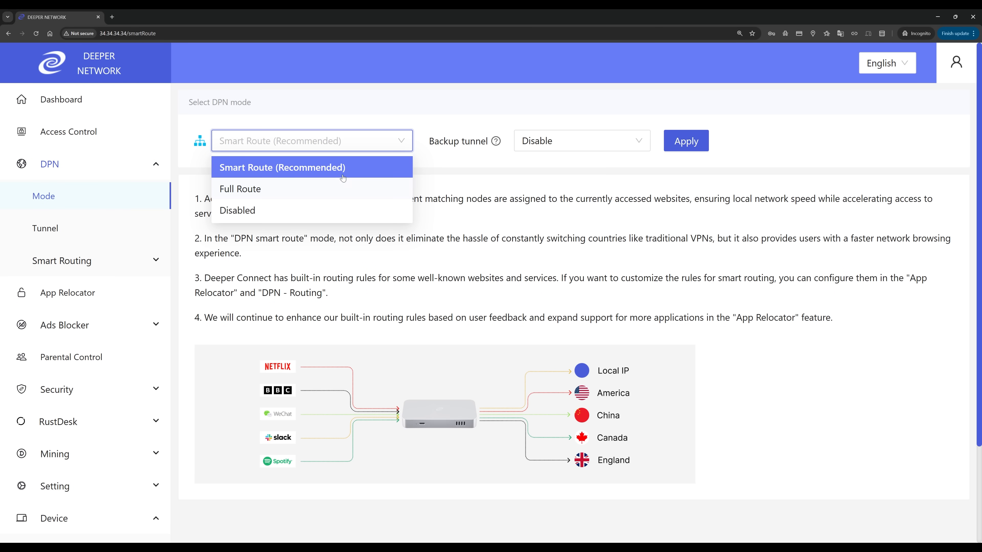
mouse_move(288, 210)
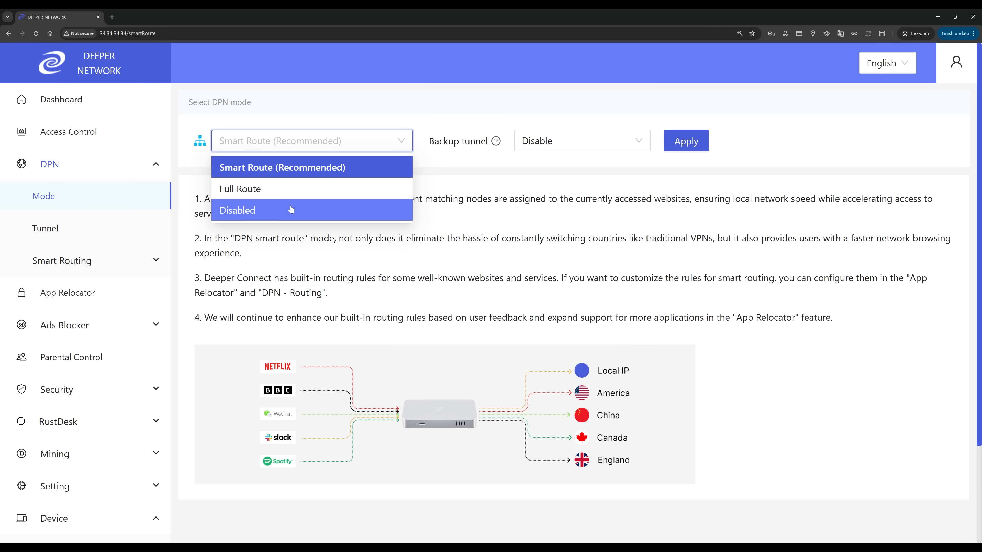
mouse_move(282, 168)
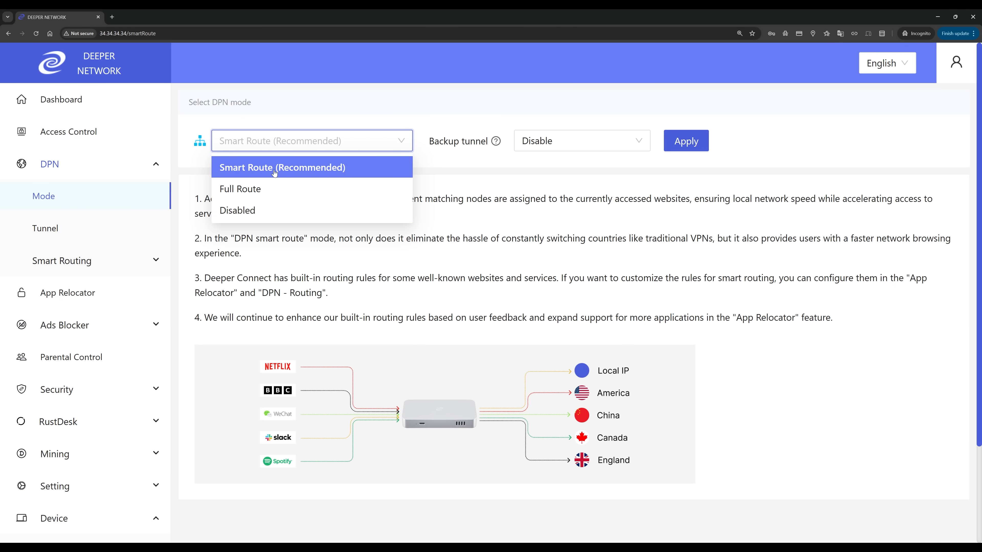
mouse_move(240, 189)
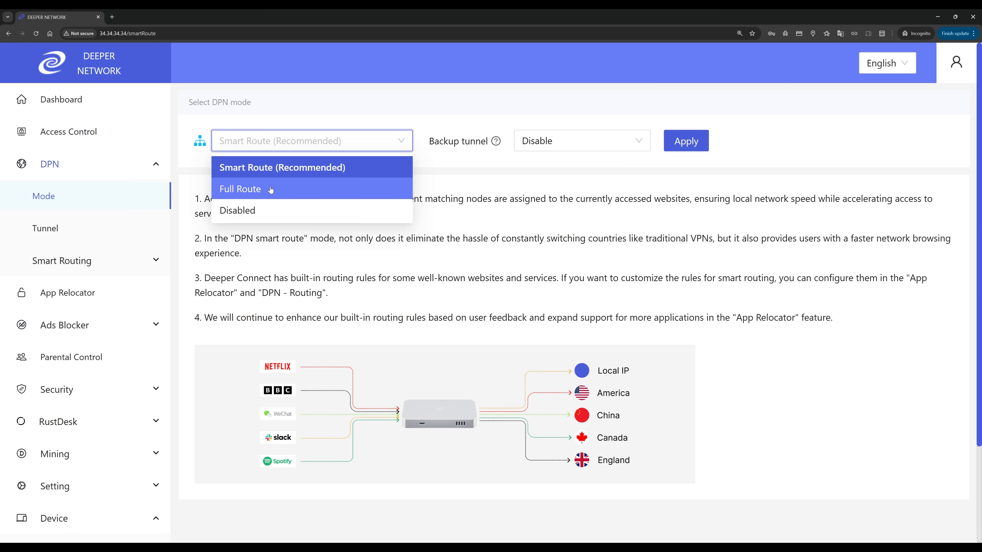
mouse_move(271, 190)
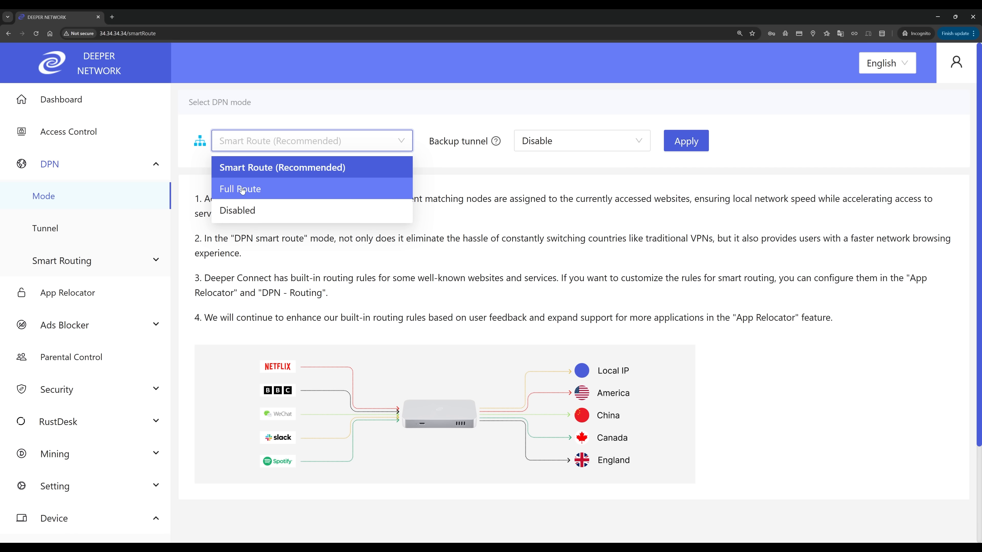
mouse_move(236, 210)
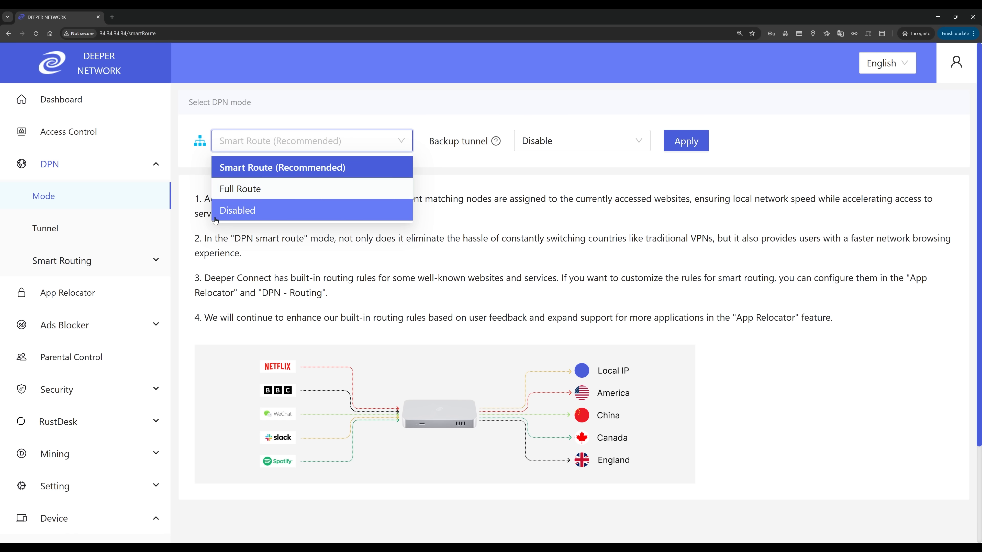
click(45, 228)
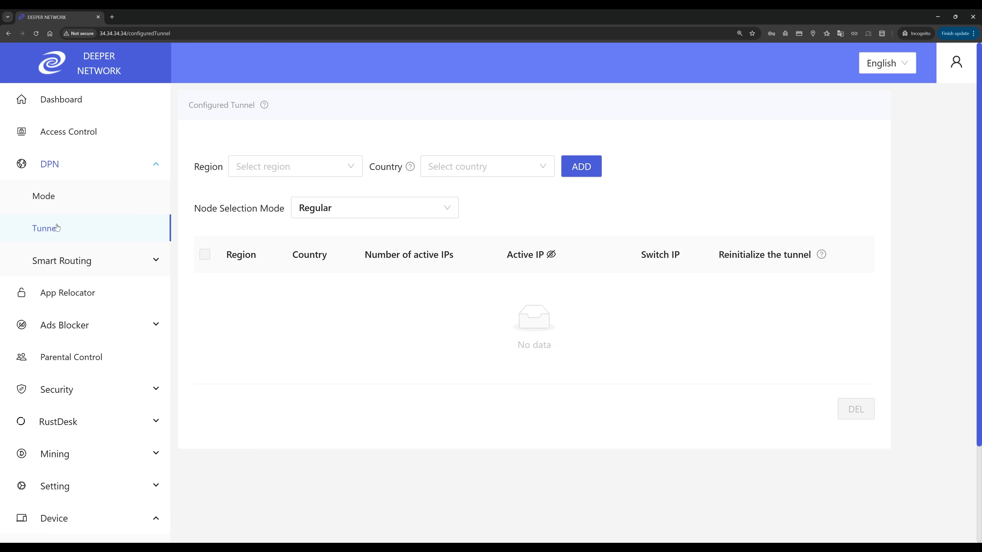
Step: Choose Full Route as the DPN mode and list the tunnel regions available beside Kill Switch
click(374, 208)
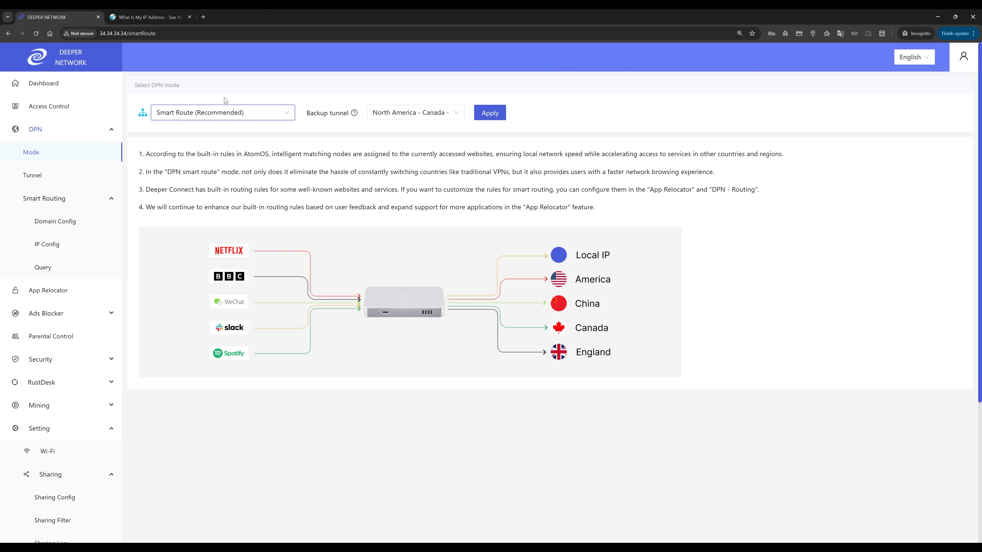
click(222, 112)
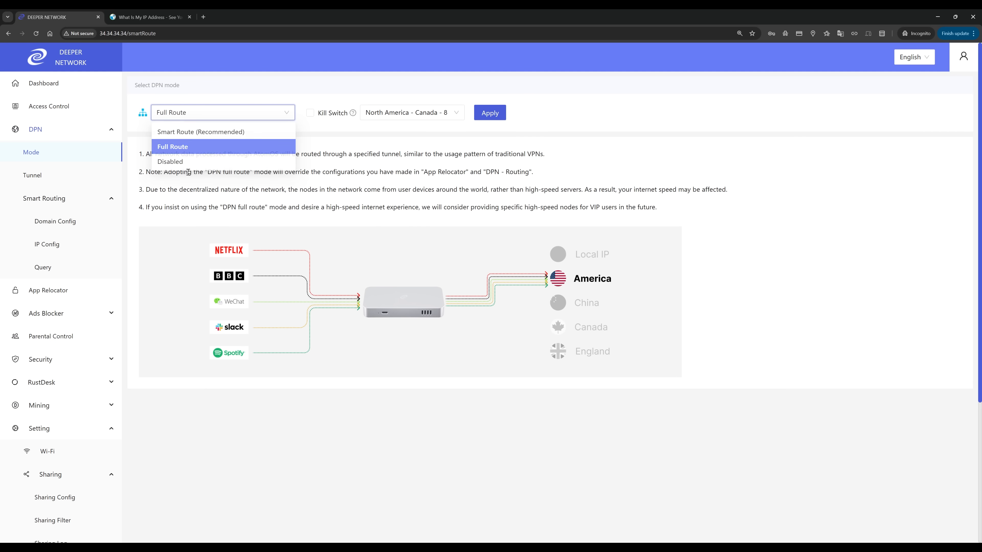
click(173, 147)
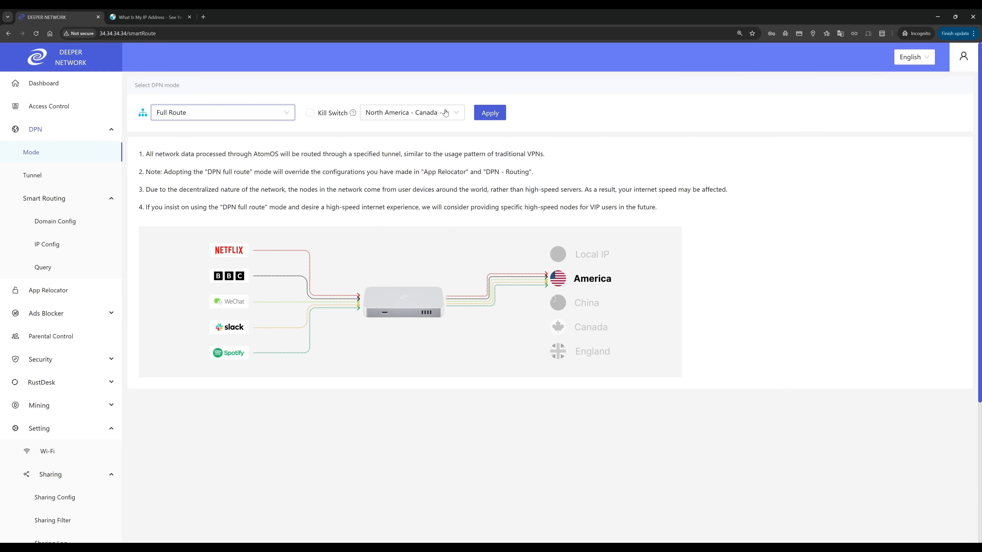
click(411, 112)
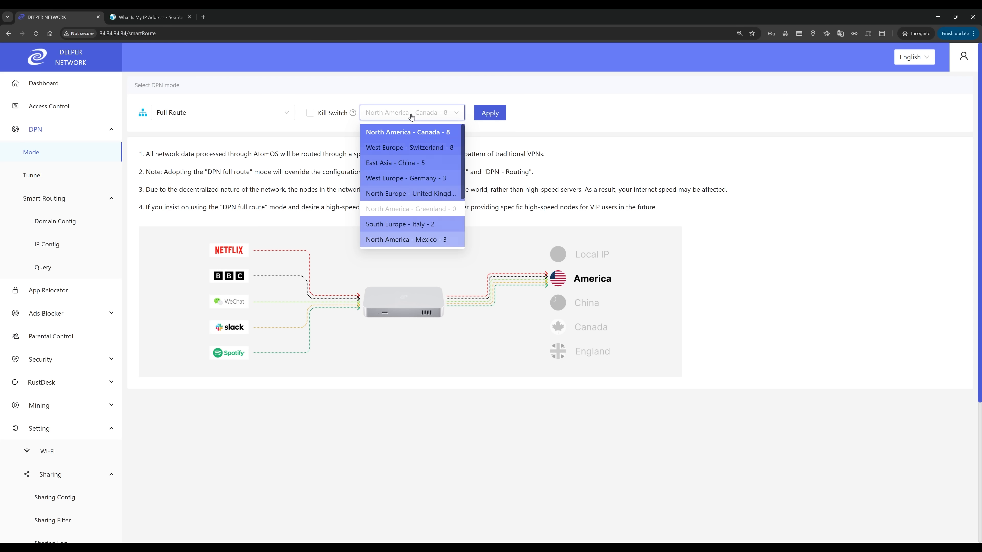
mouse_move(410, 193)
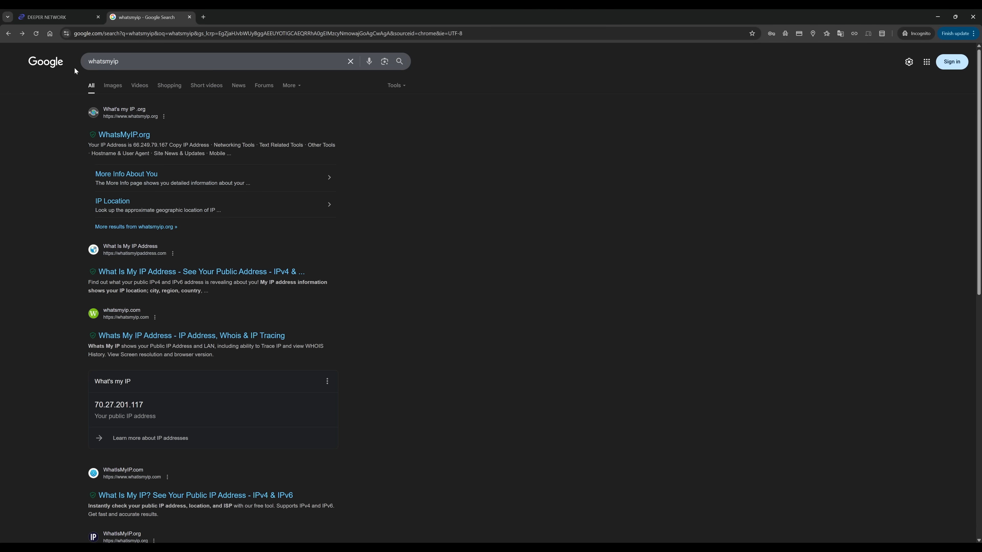
Step: Return from the whatsmyip check to the dashboard and acknowledge the Full Route mode tip
click(199, 271)
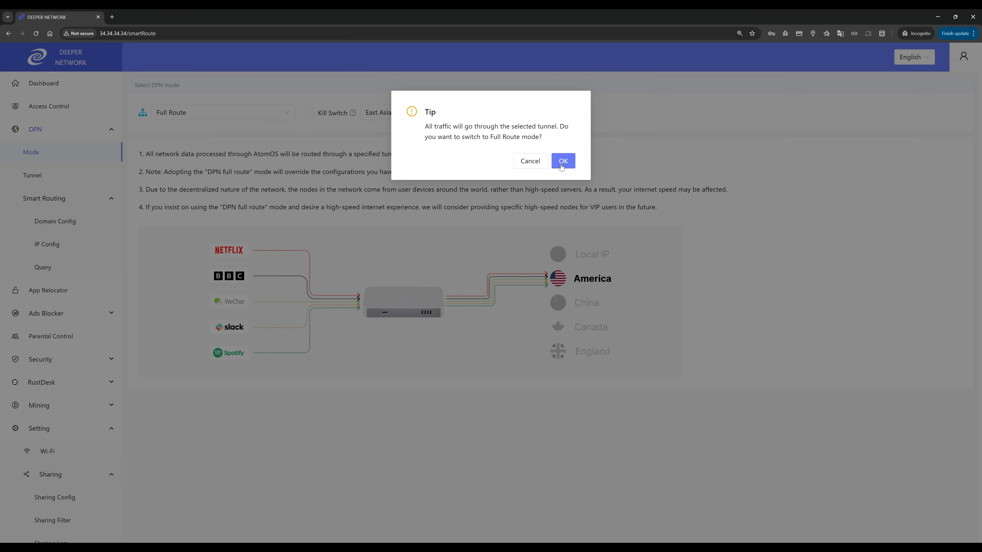
click(563, 161)
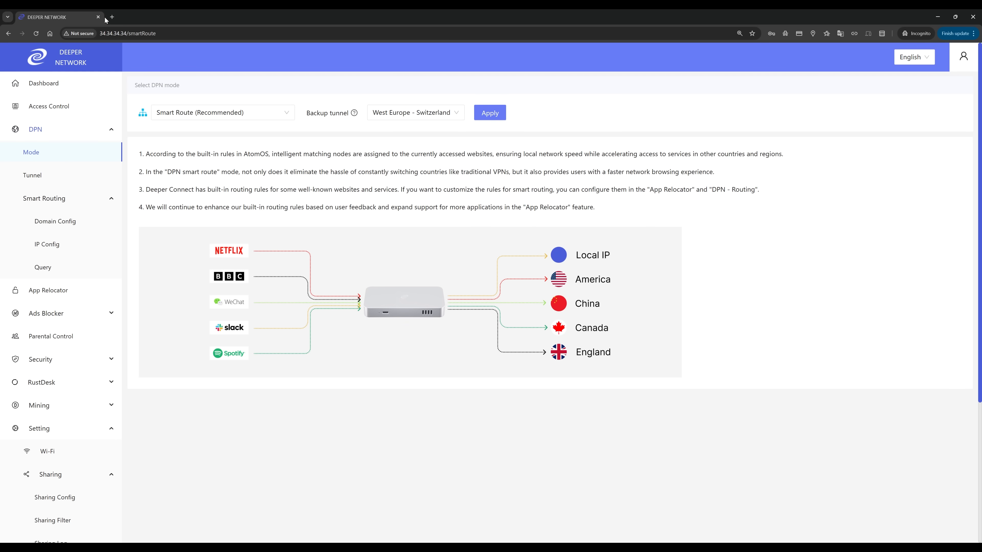
Step: In App Relocator, check Netflix's tunnel choices and route YouTube through the Ukraine tunnel
click(48, 290)
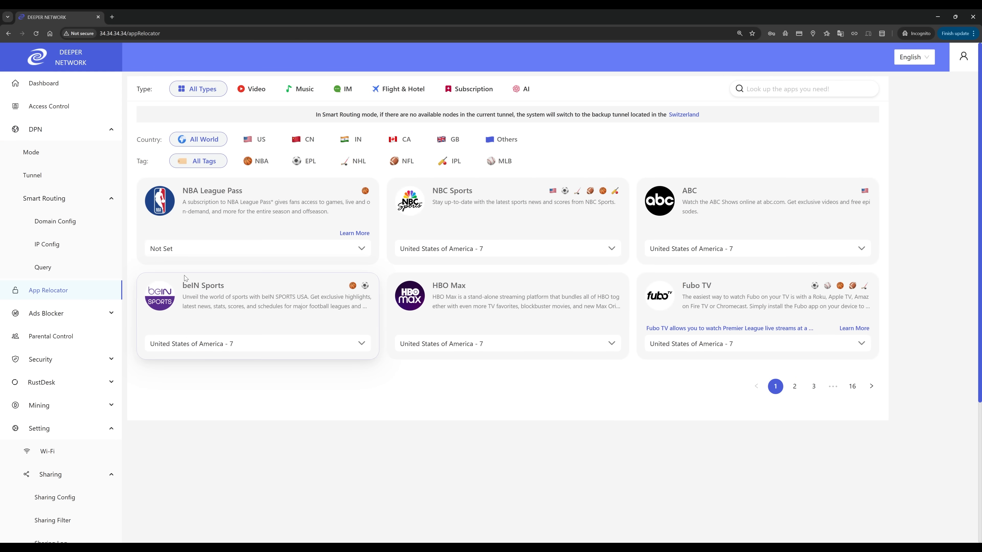
mouse_move(525, 209)
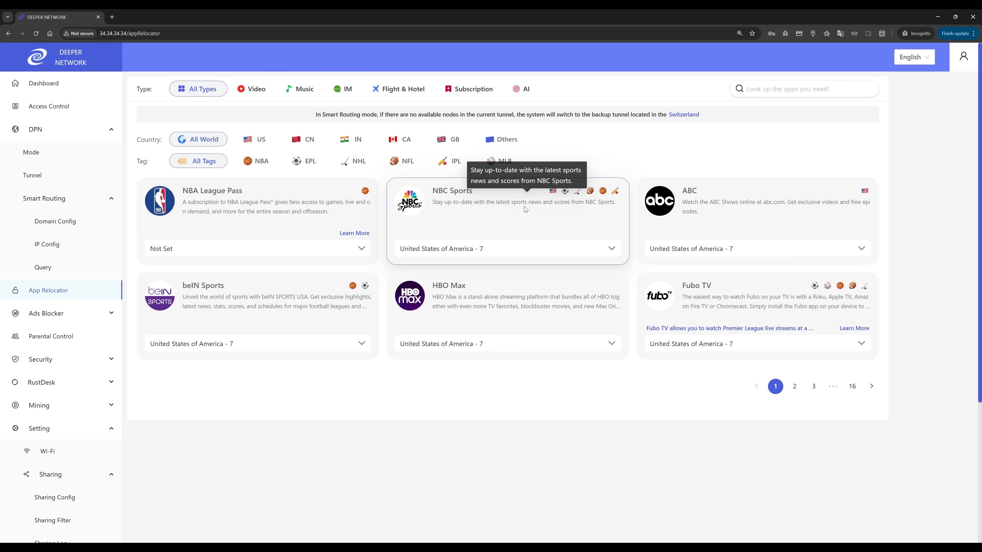
mouse_move(439, 210)
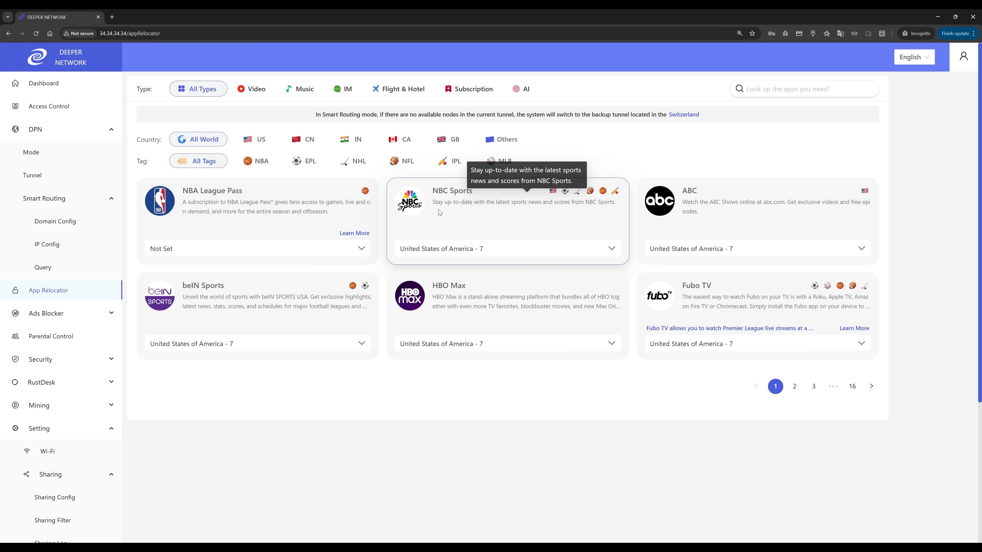
mouse_move(536, 130)
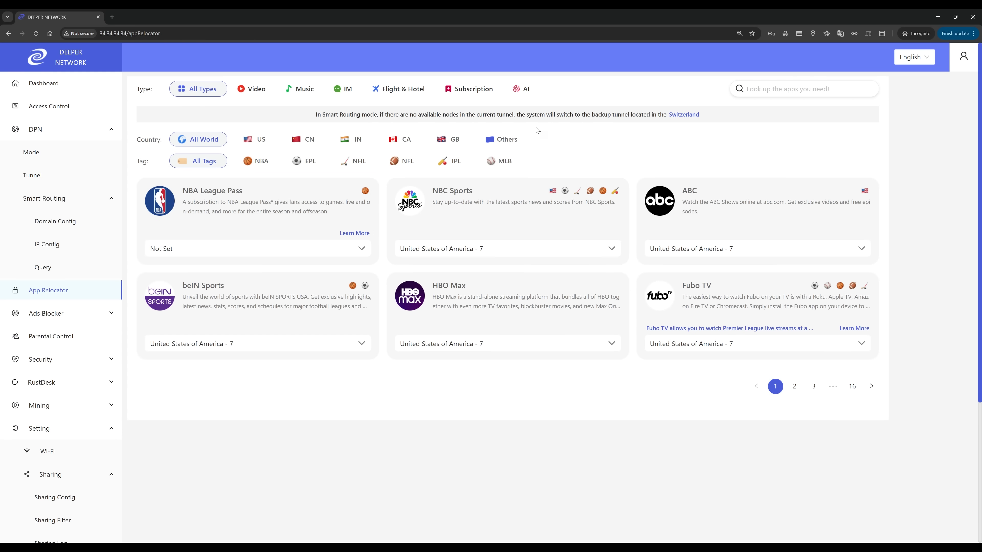
text(netf)
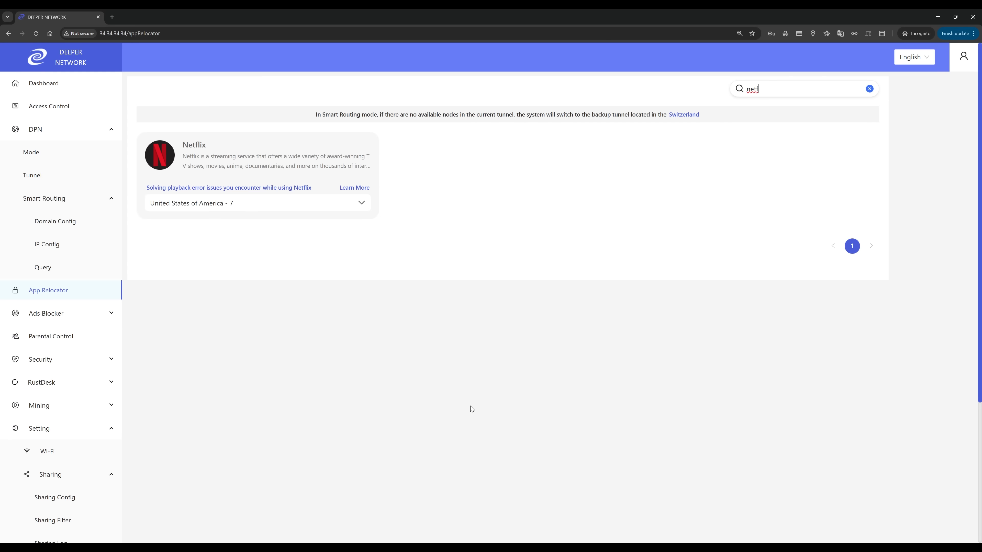
click(257, 203)
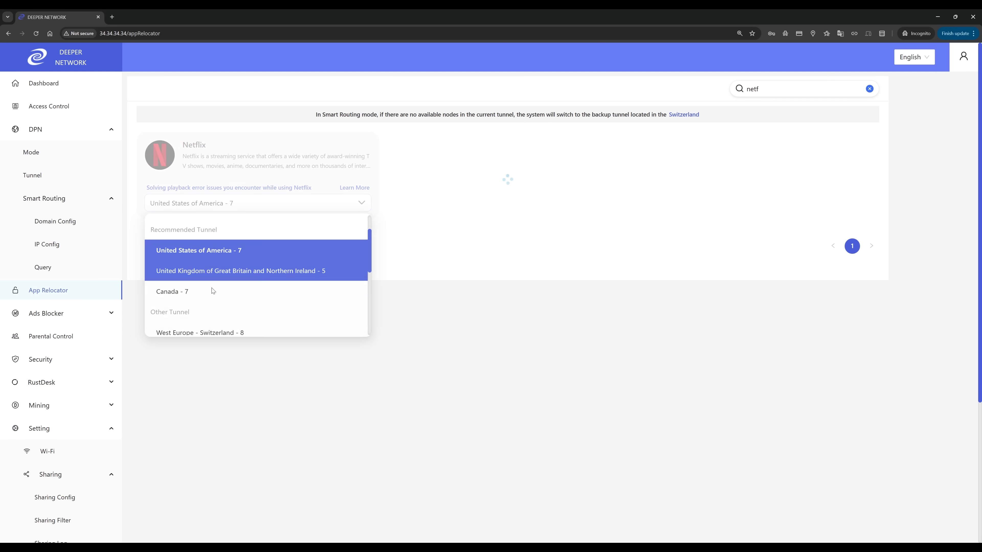
click(198, 250)
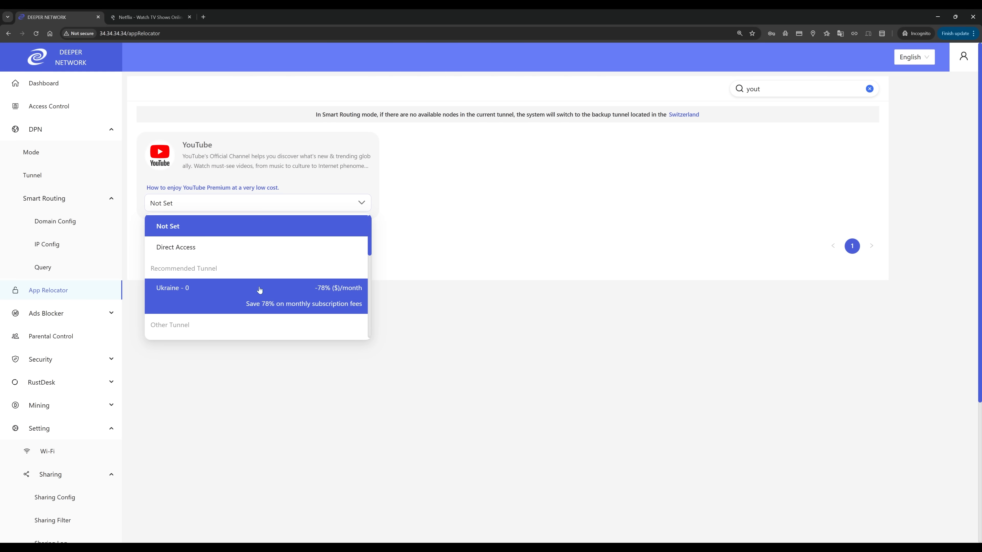
click(257, 295)
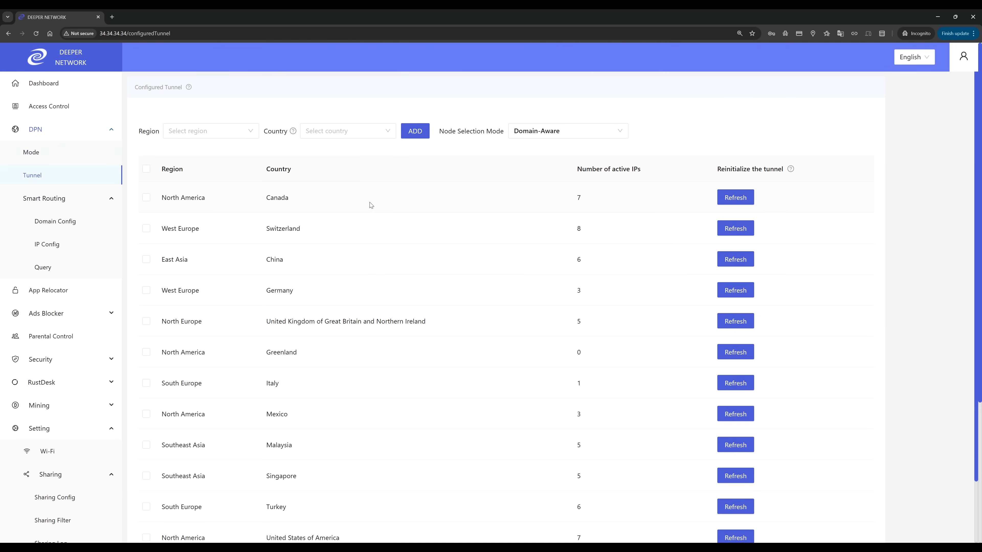
Step: Confirm the new Ukraine row among the configured tunnels and return to App Relocator
click(414, 131)
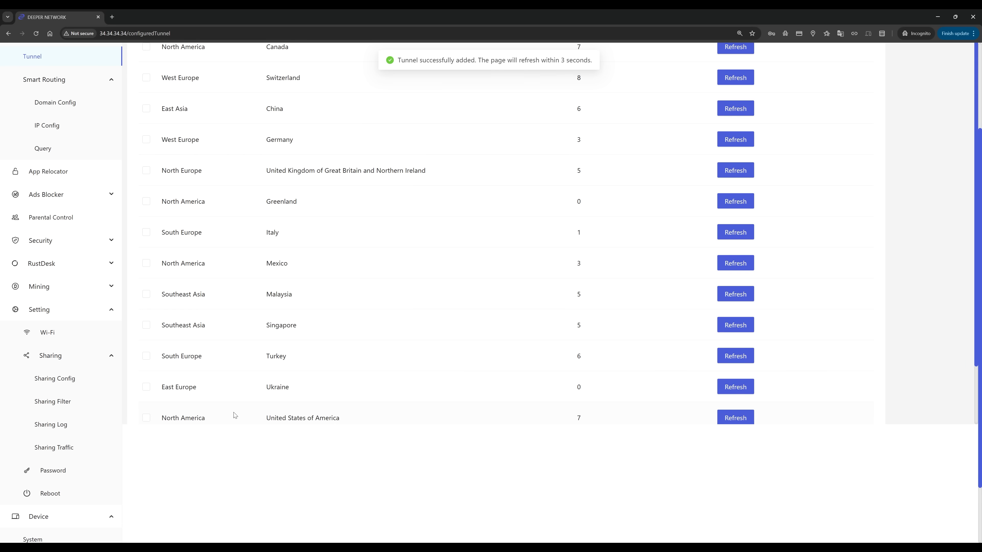
click(736, 386)
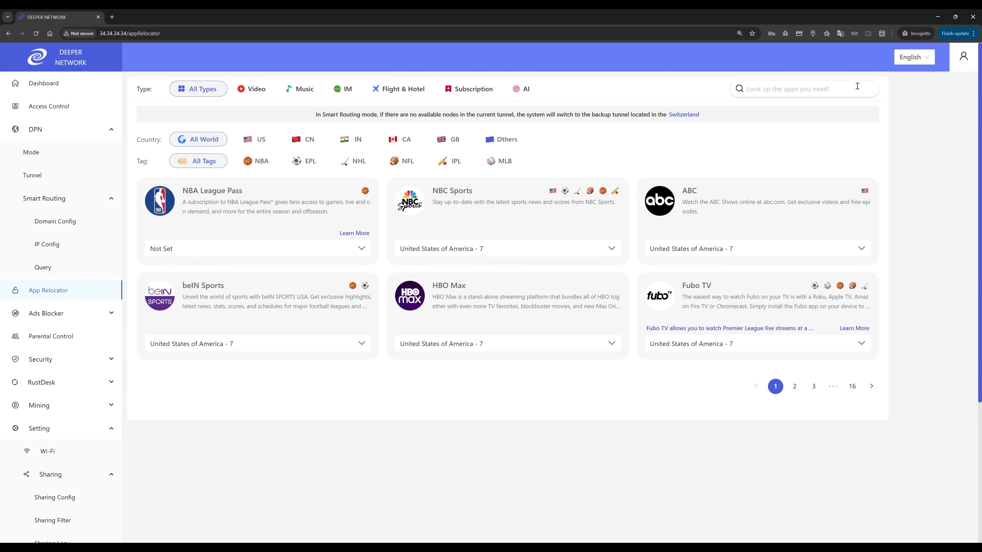
Step: Verify YouTube is set to the Ukraine - 6 tunnel and return to the main Dashboard overview
text(yout)
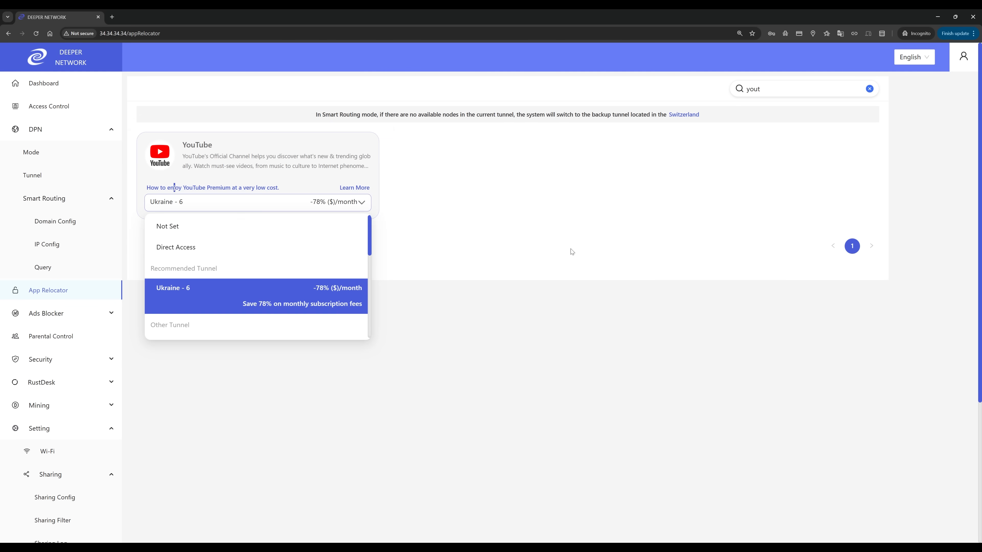
click(43, 83)
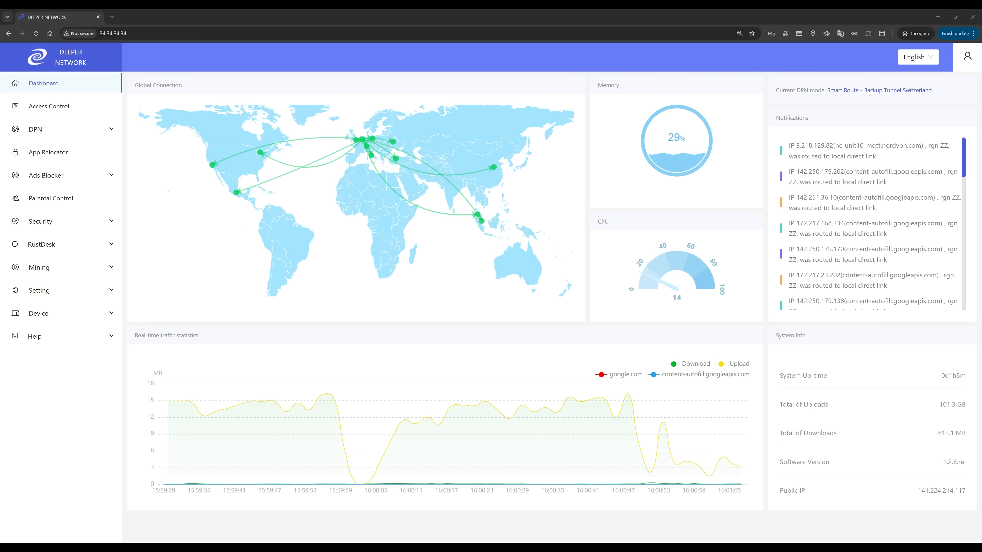
Step: Enable sharing in Sharing Config, leaving traffic and bandwidth unlimited and torrent sharing off
click(38, 290)
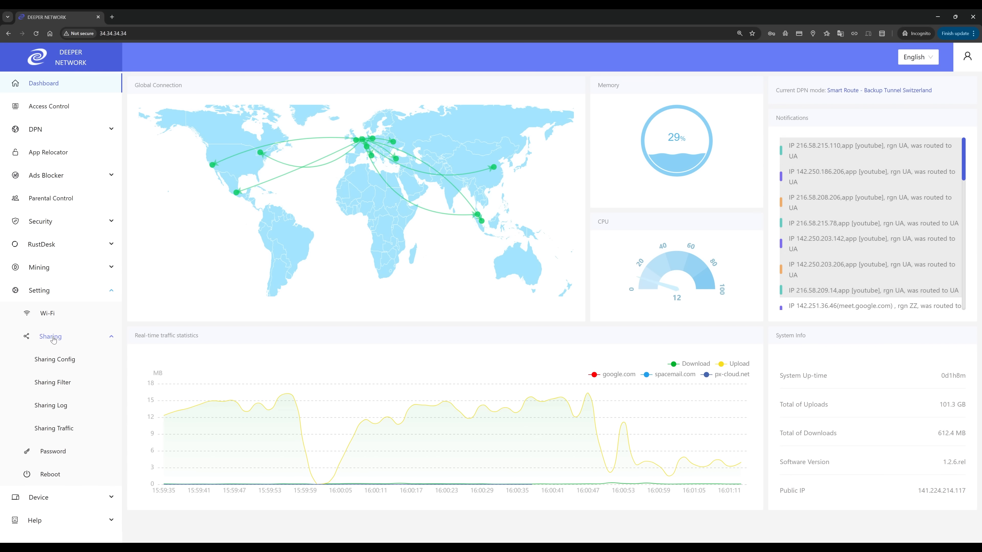
click(55, 359)
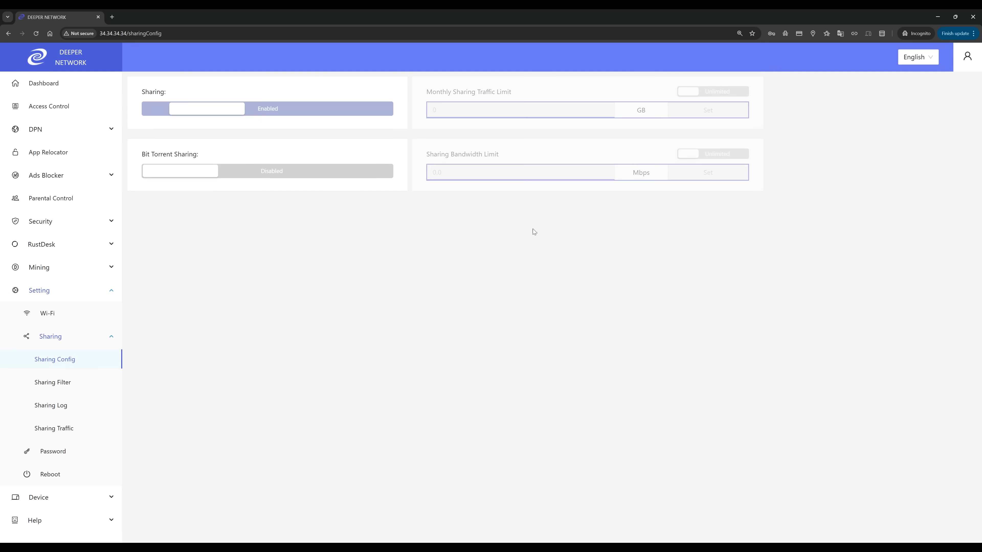
click(268, 171)
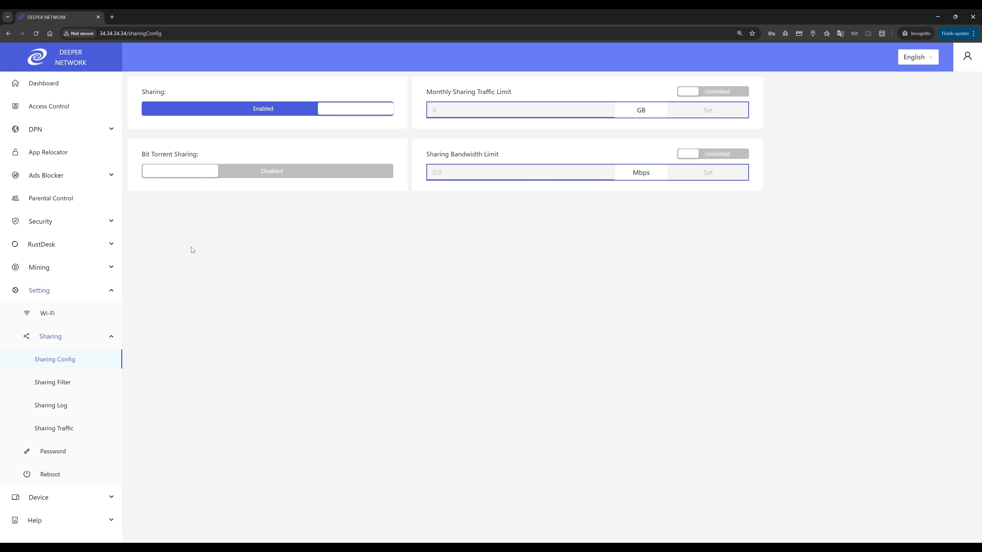
mouse_move(174, 221)
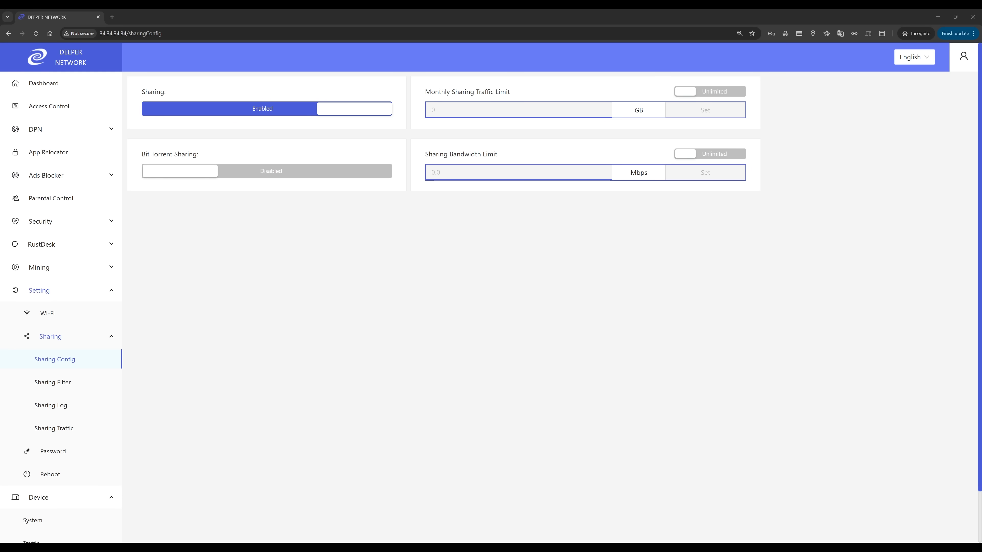
click(53, 383)
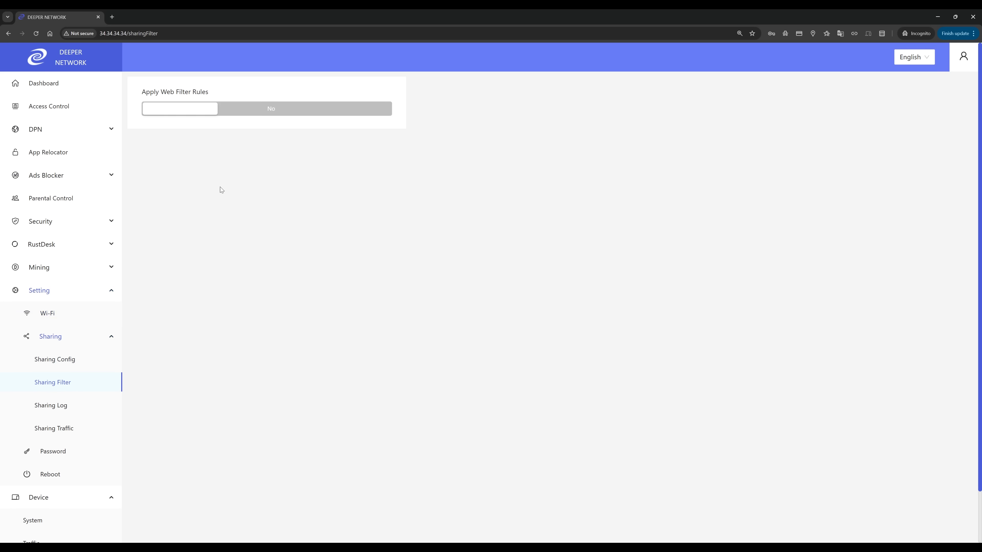
mouse_move(235, 125)
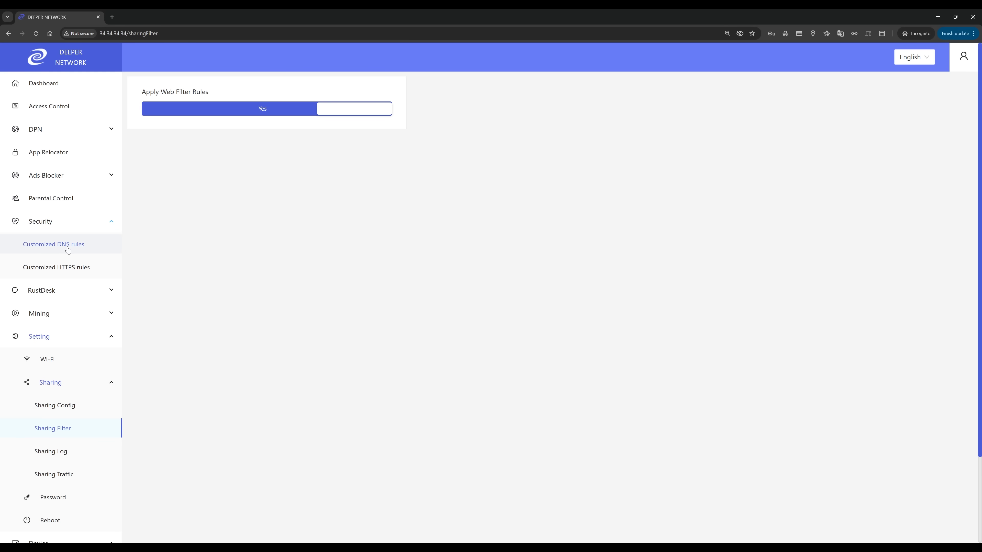
Step: Switch the Apply Web Filter Rules toggle to Yes in Sharing Filter
click(54, 245)
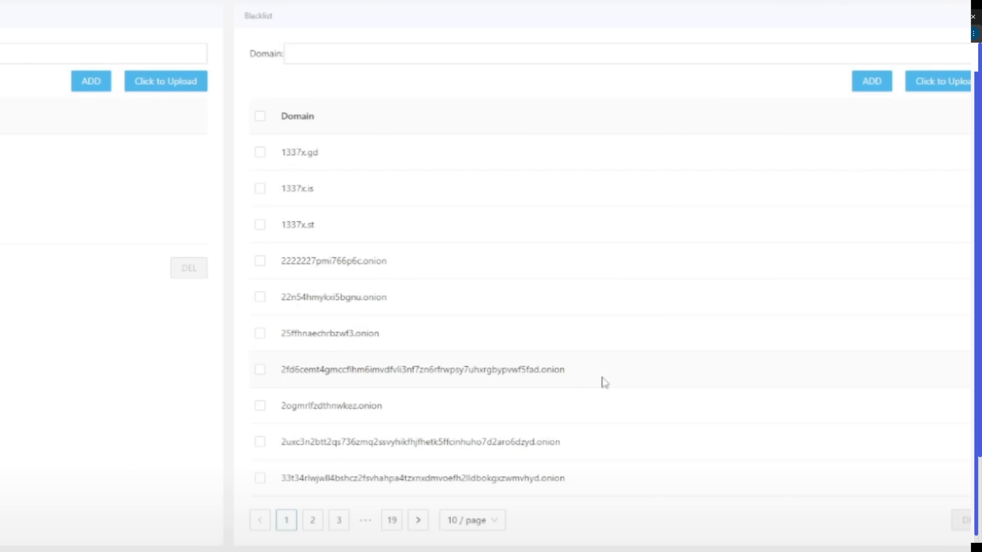
mouse_move(943, 81)
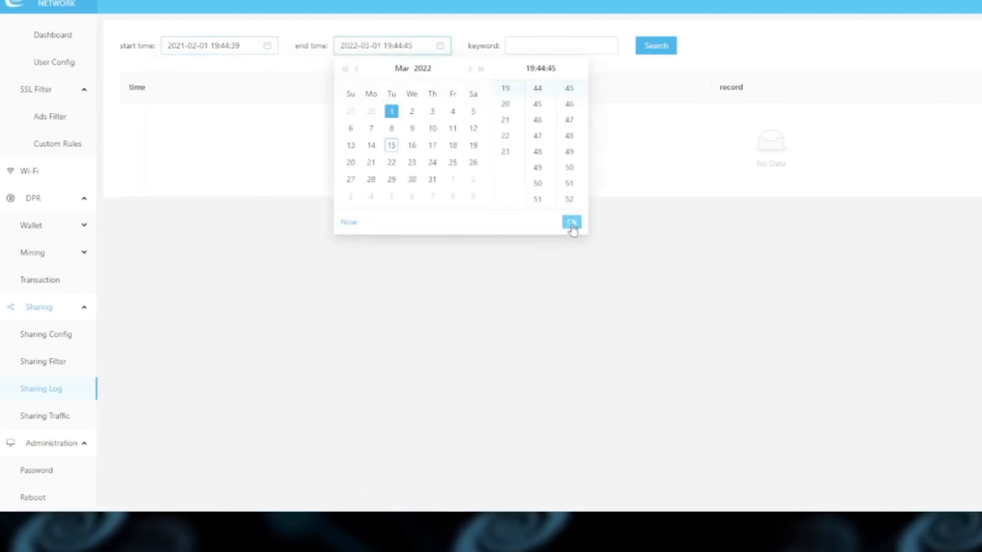
Step: Confirm the sharing log end date and view the resulting (empty) records
click(571, 222)
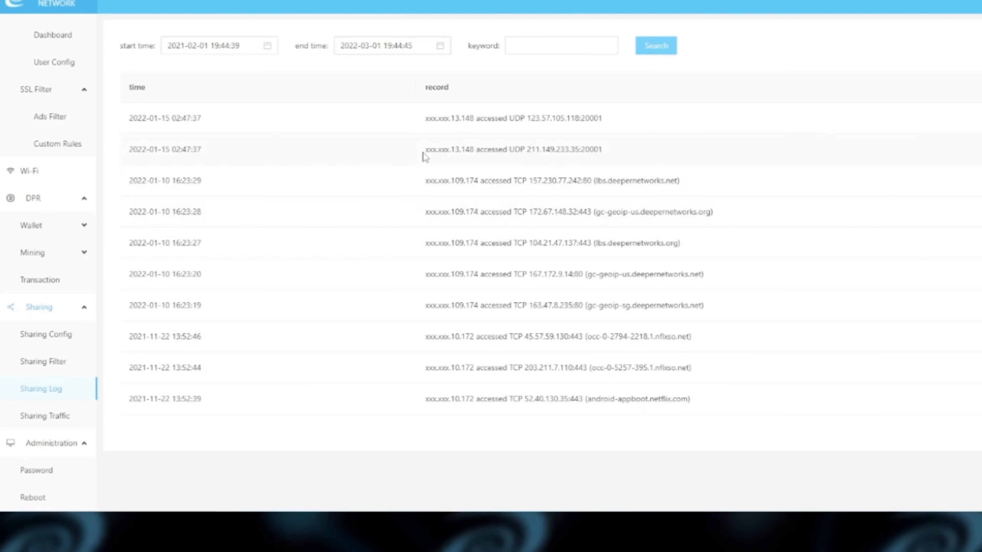
mouse_move(541, 204)
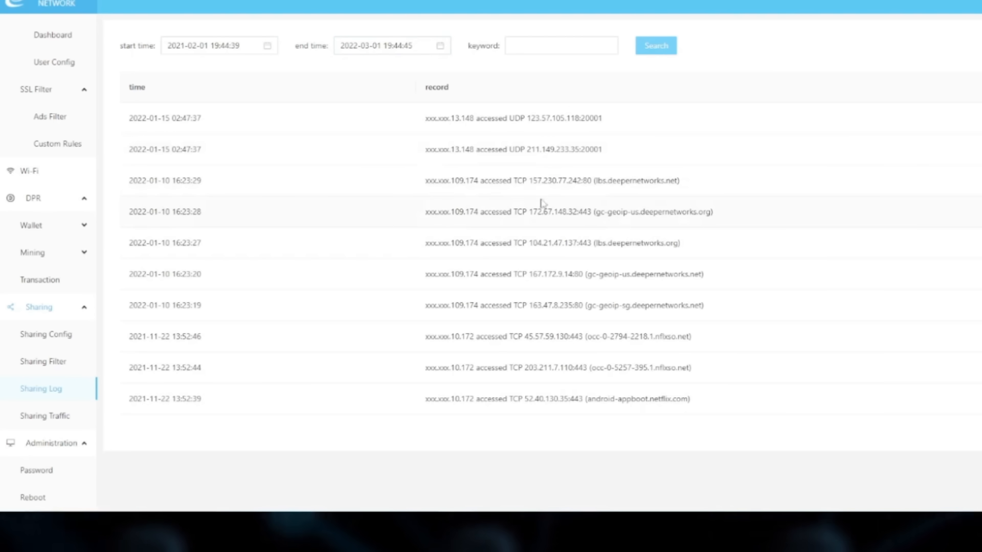
mouse_move(536, 209)
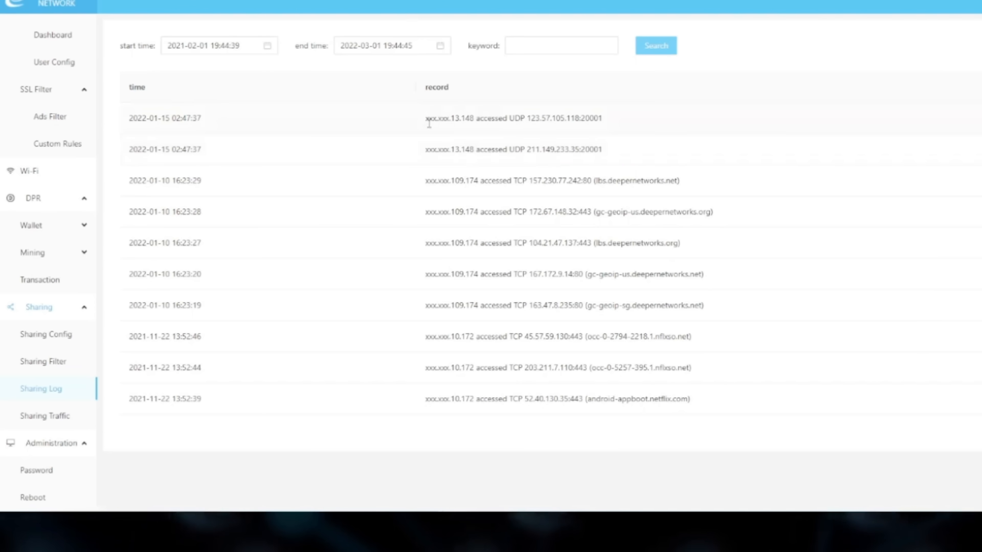
double_click(436, 118)
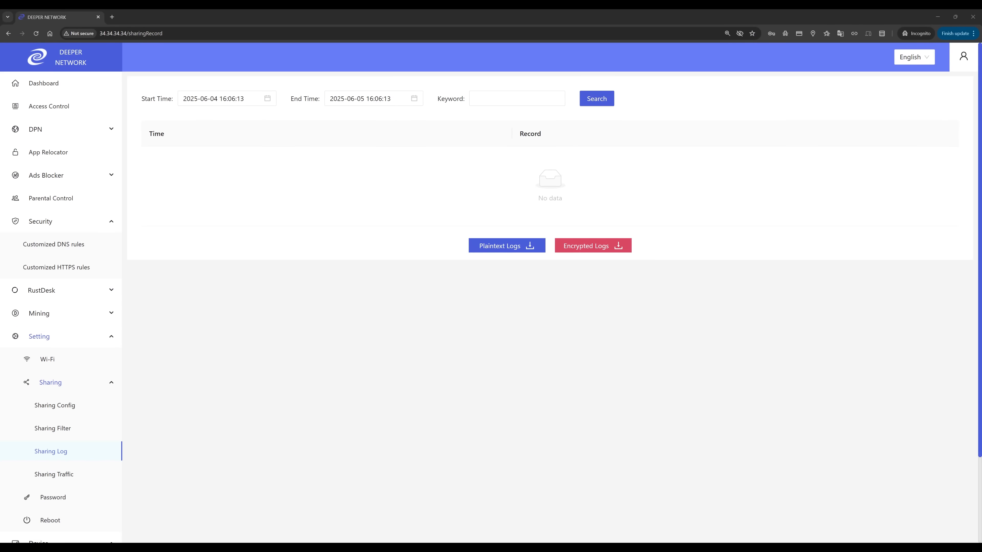
Step: Bring up the Sharing Log page showing no records for 4–5 June 2025
click(55, 405)
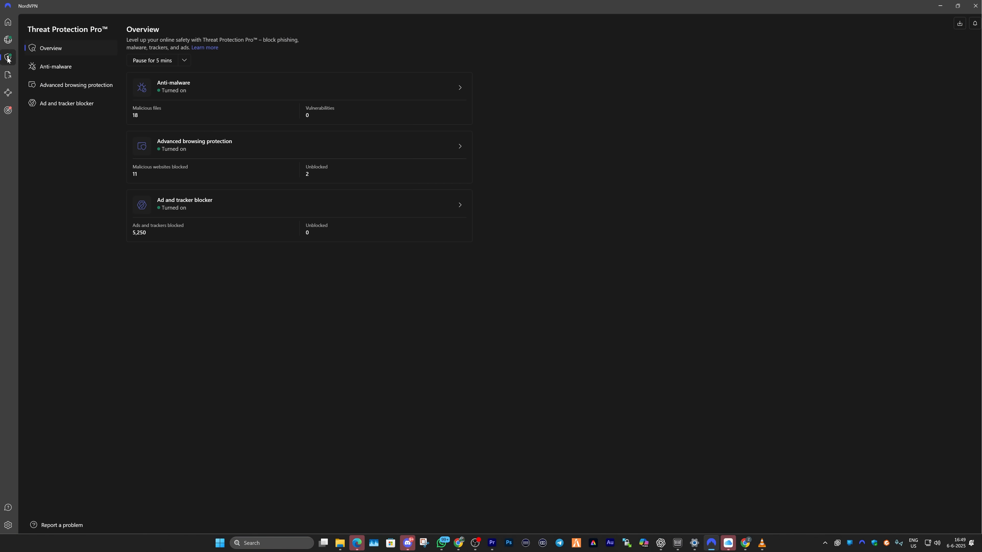
mouse_move(8, 75)
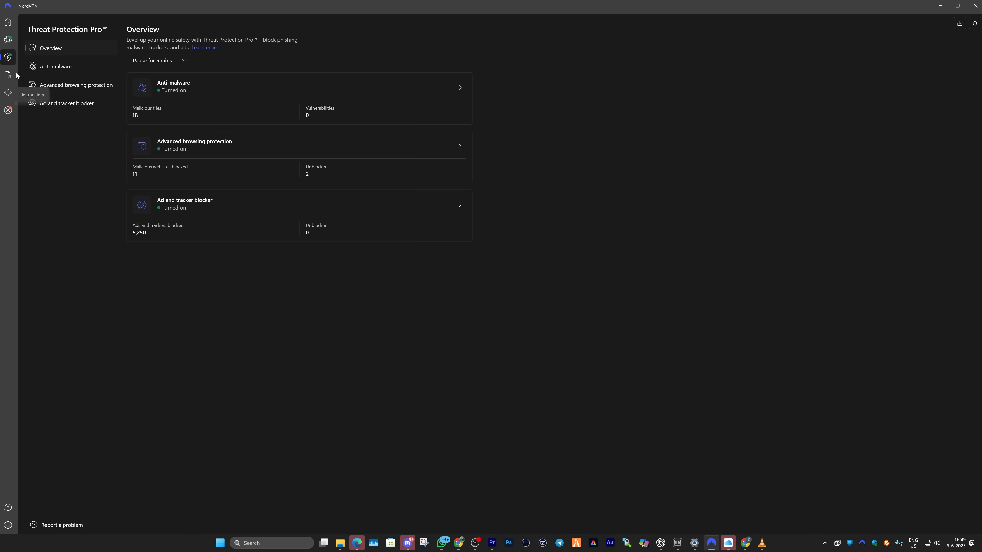
Step: Show the NordVPN Threat Protection Pro overview with all protections on
click(8, 75)
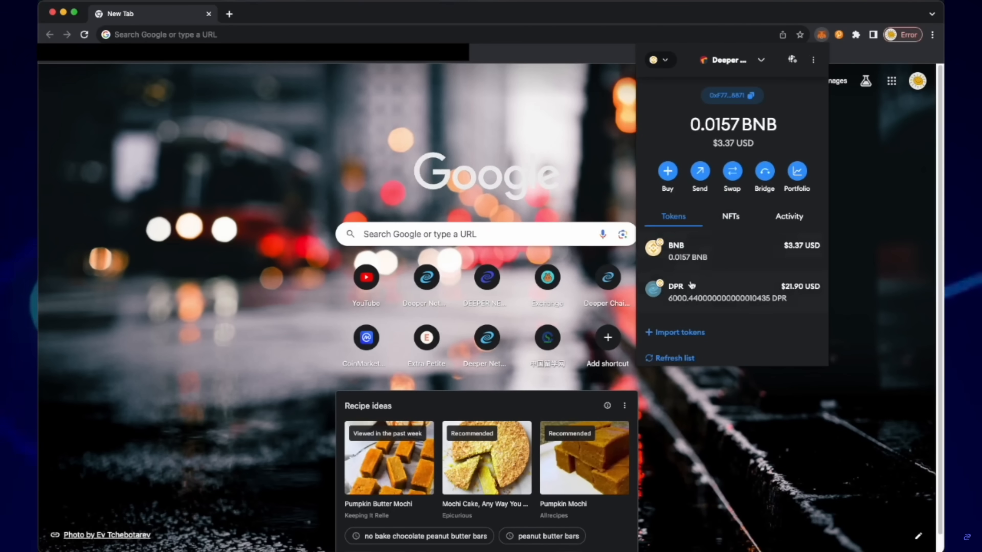
Step: Go to device-bsc.deeper.network and sign in to the staking account
text(device-bsc.deeper.network/login)
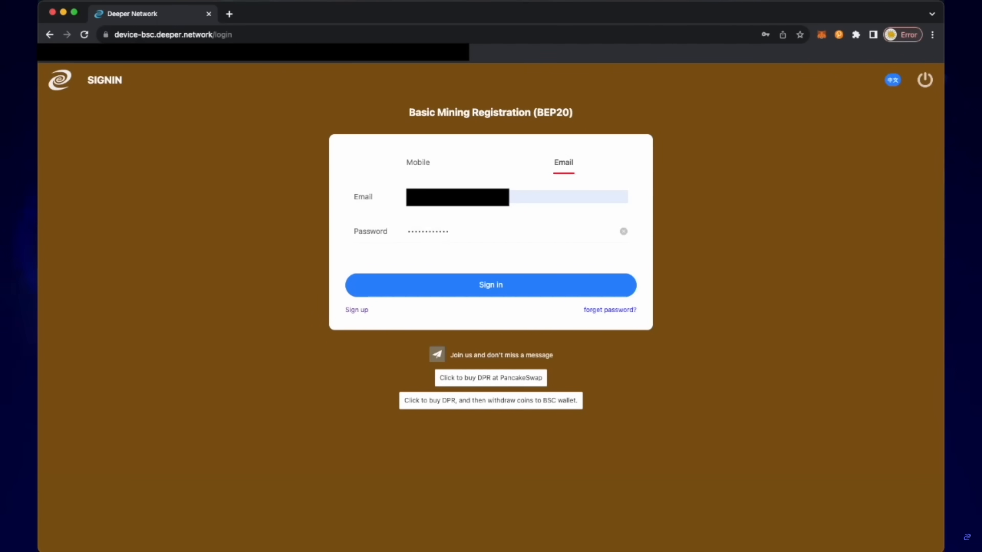
click(491, 285)
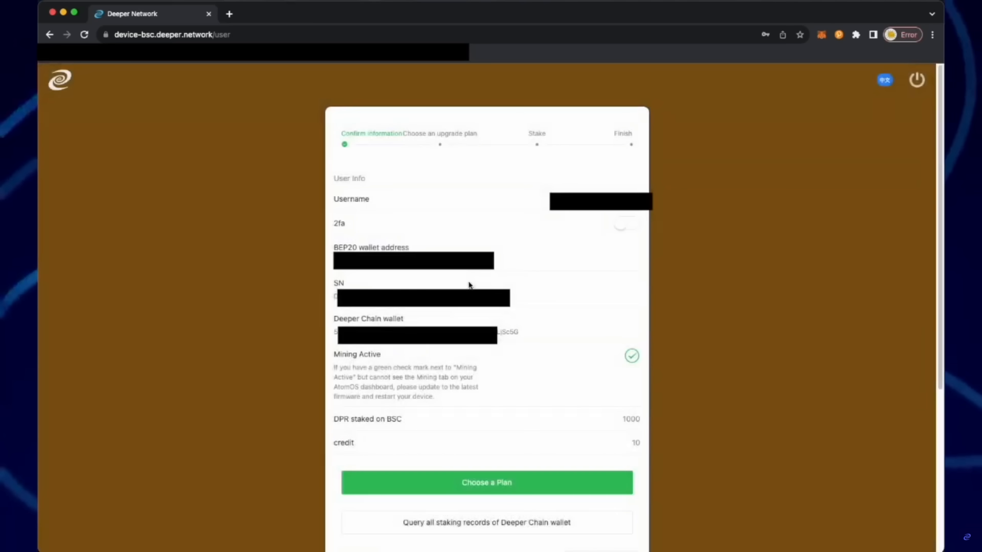
Step: Choose an upgrade plan, raise the credit level to 800 and proceed to Stake
click(486, 482)
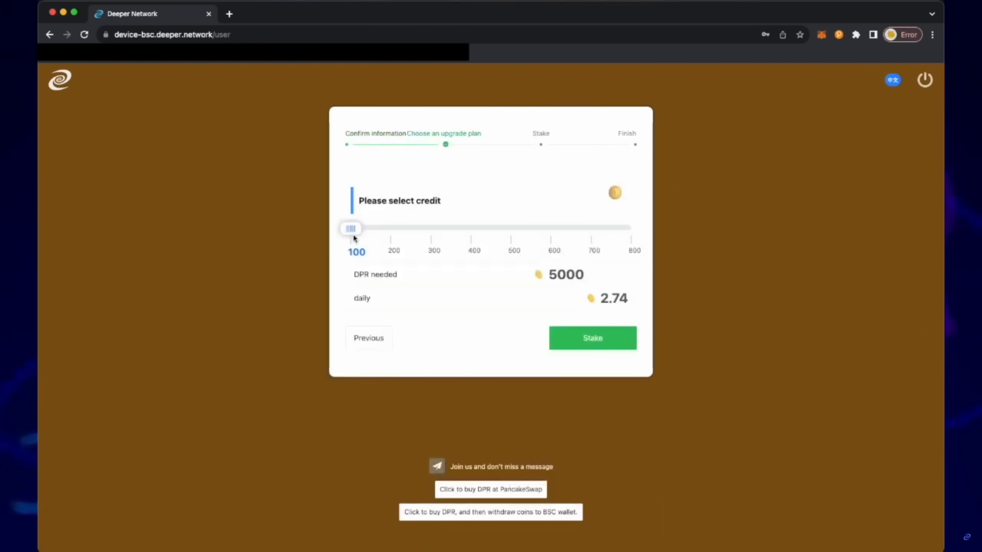
drag(351, 228, 631, 228)
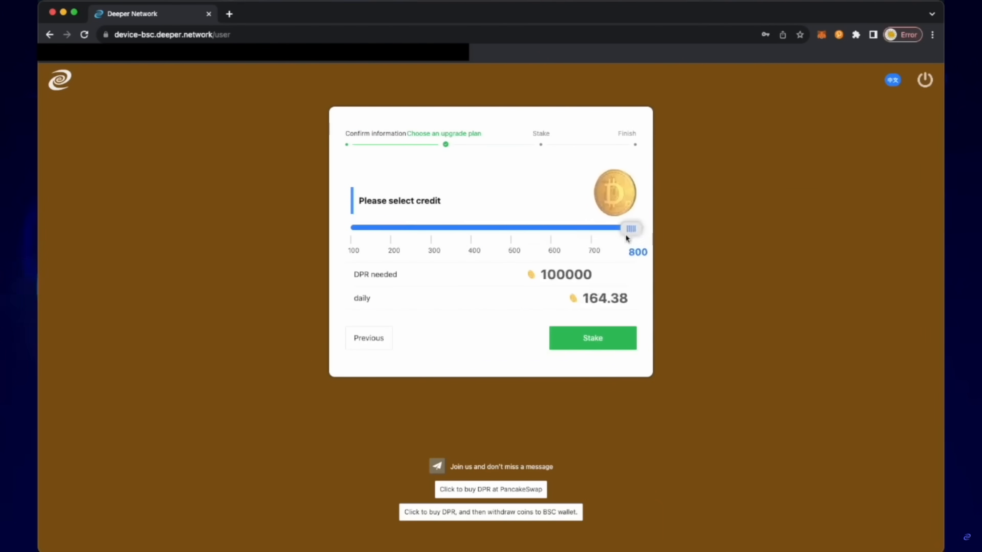
click(592, 338)
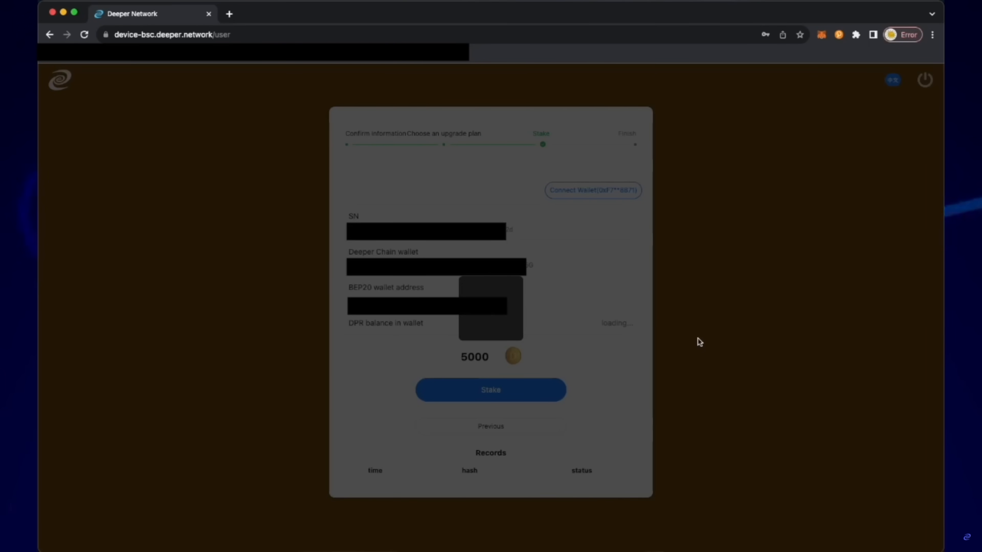
click(490, 390)
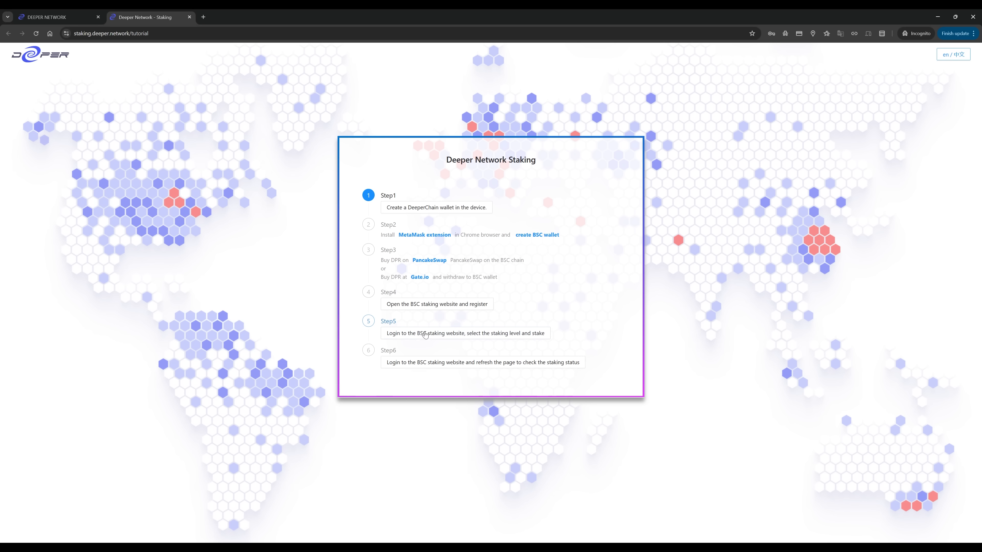
Step: View the six-step staking tutorial, then return to the device dashboard
click(36, 33)
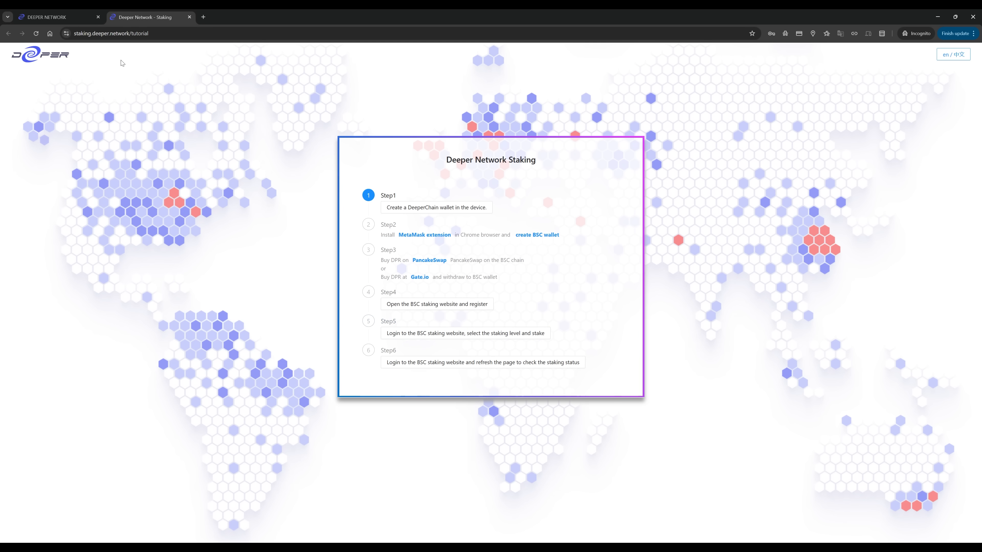
click(56, 17)
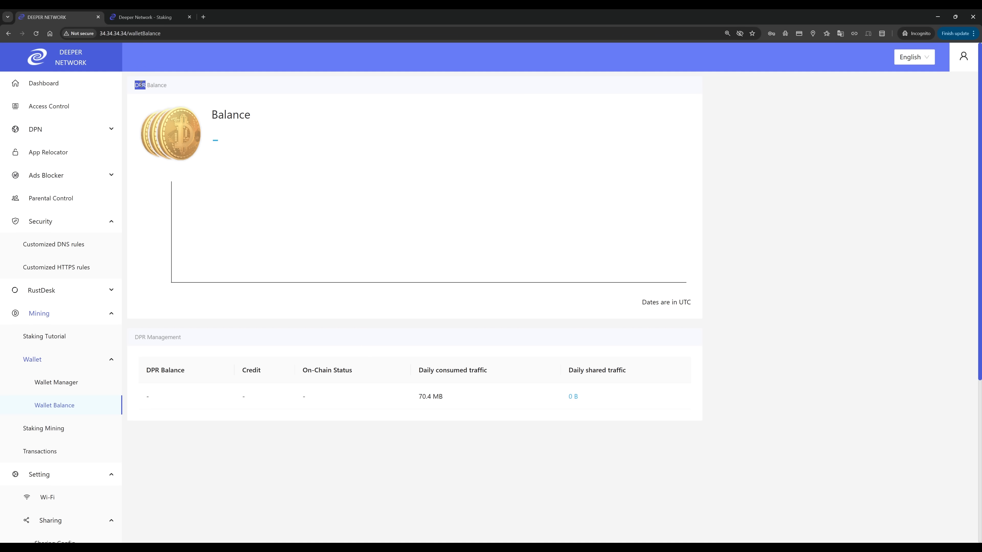
mouse_move(145, 161)
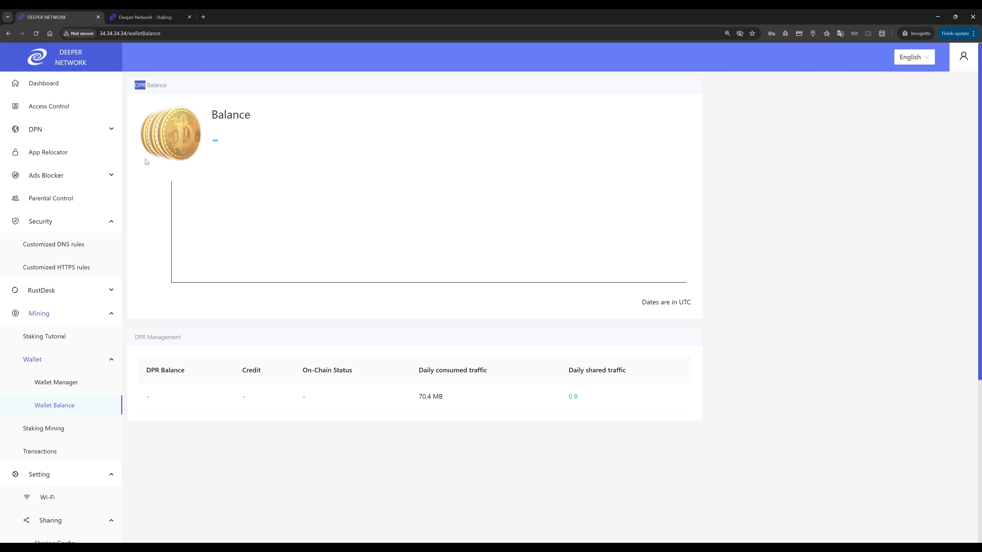